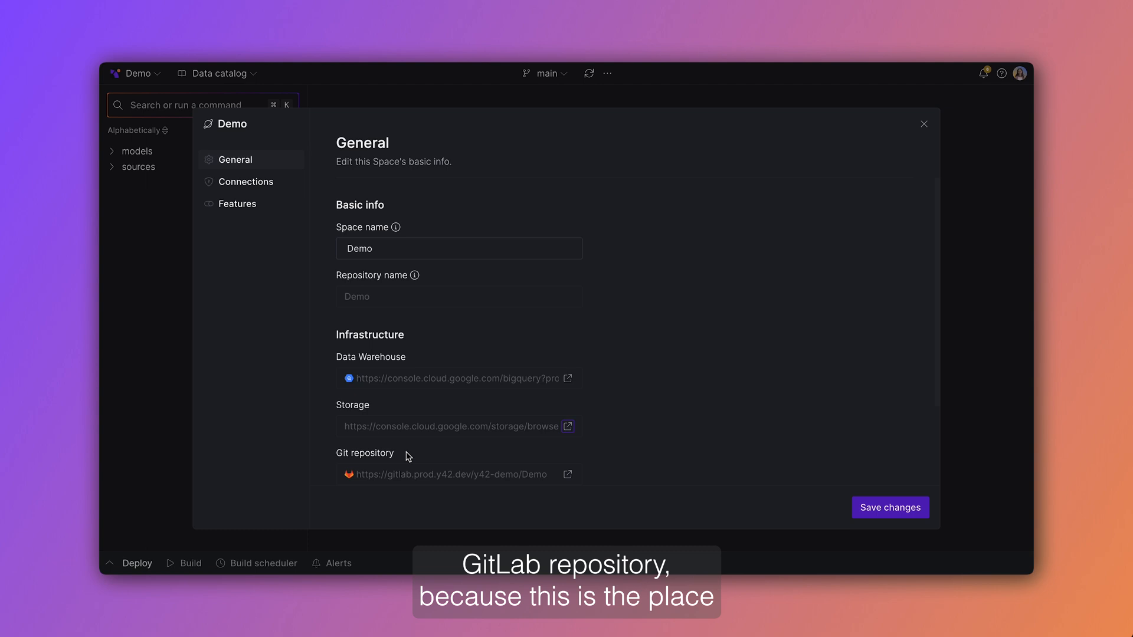
Step: Follow the Git repository link in Space settings to the Demo GitLab project
{"action": "left_click", "coordinate": [448, 474]}
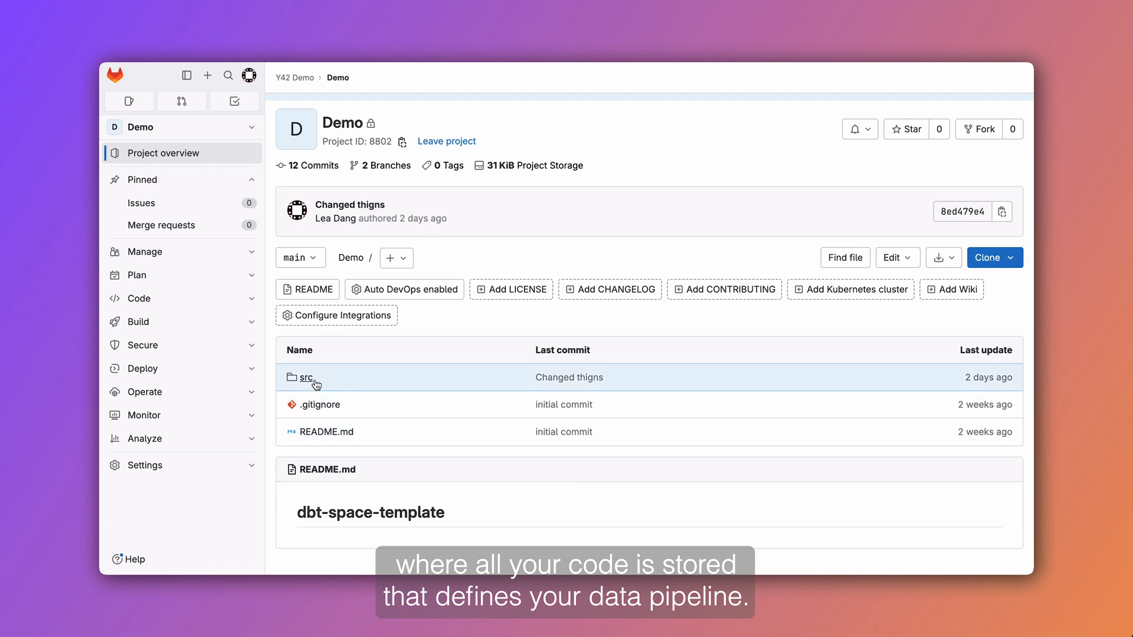
Step: Browse the GitLab project files, then return to the Y42 Demo space tab
{"action": "left_click", "coordinate": [305, 377]}
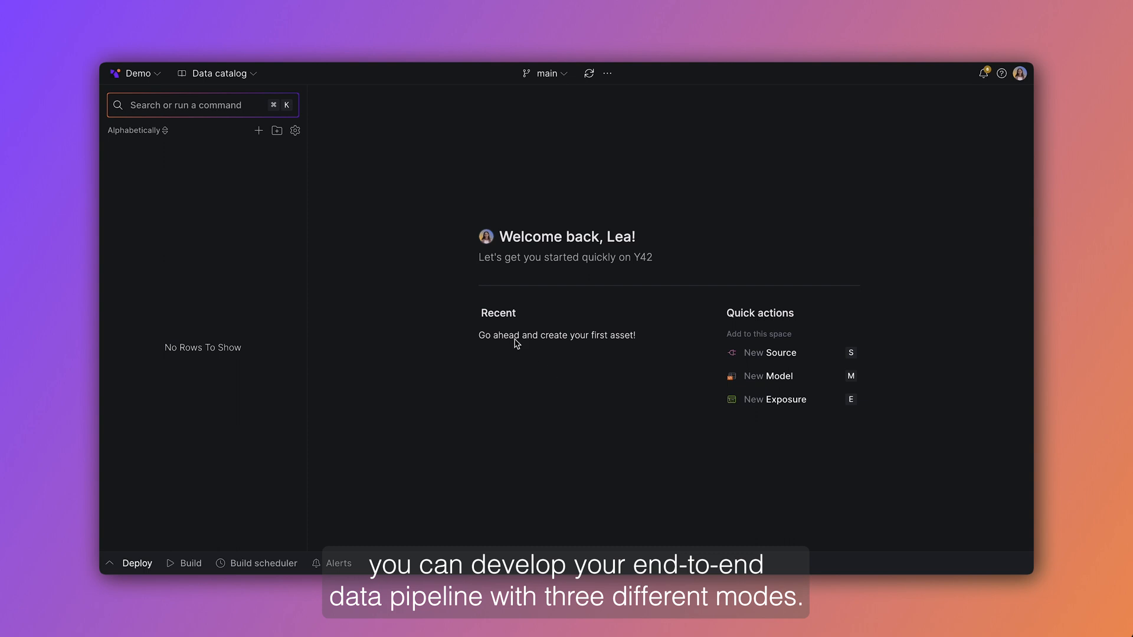
Step: Switch the workspace from Data catalog to Code editor mode, showing dbt_project.yml
{"action": "left_click", "coordinate": [216, 73]}
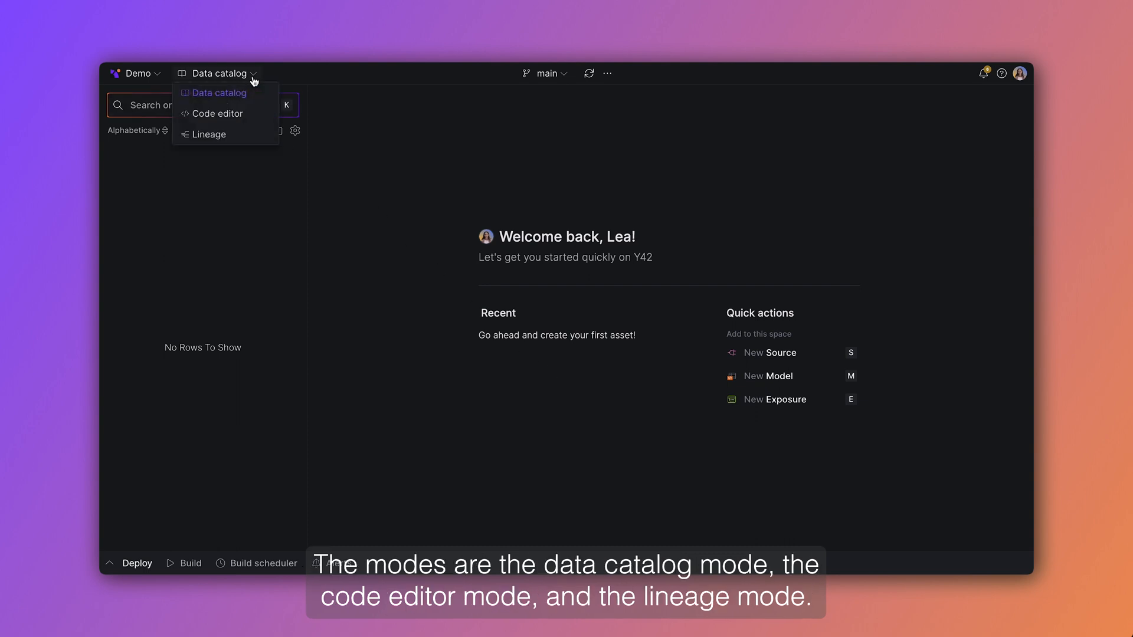
{"action": "mouse_move", "coordinate": [259, 117]}
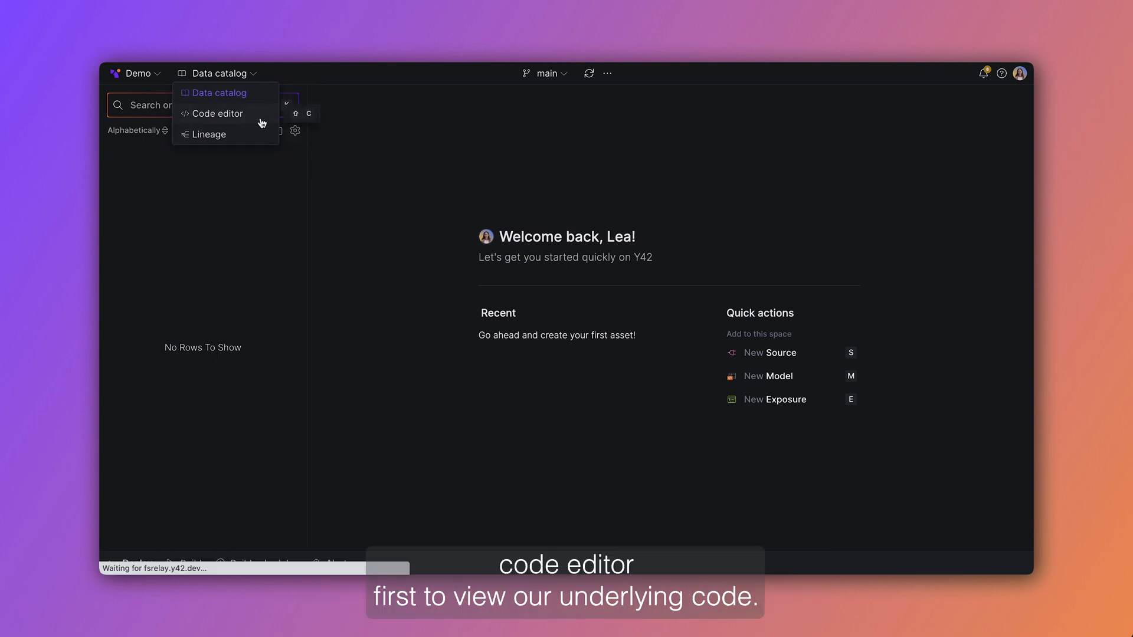
{"action": "left_click", "coordinate": [217, 113]}
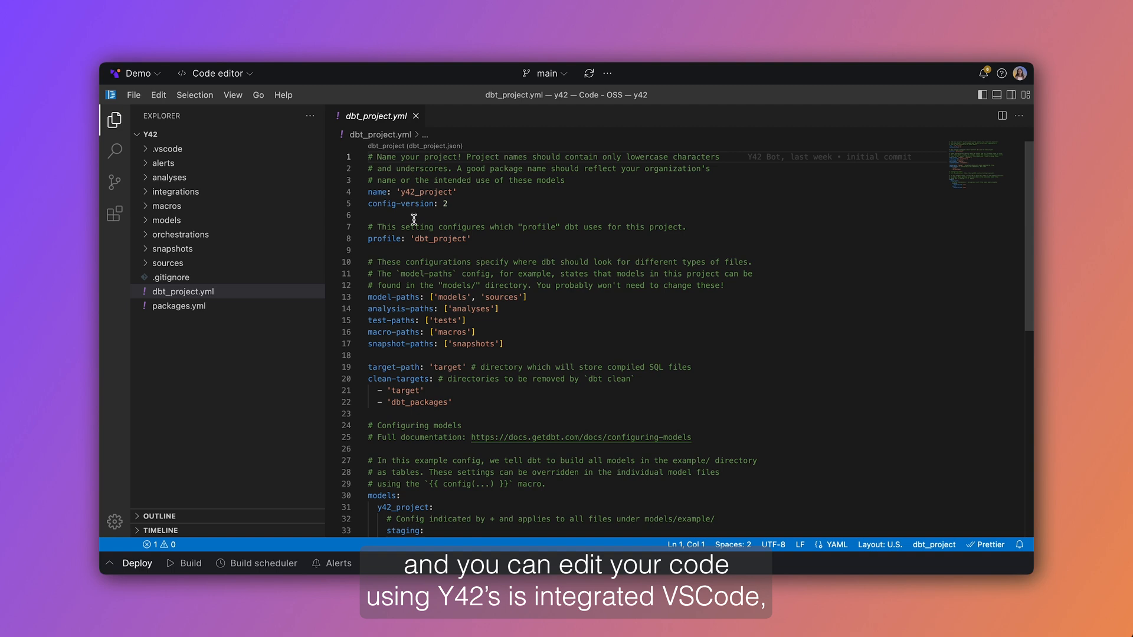
{"action": "left_click", "coordinate": [215, 73]}
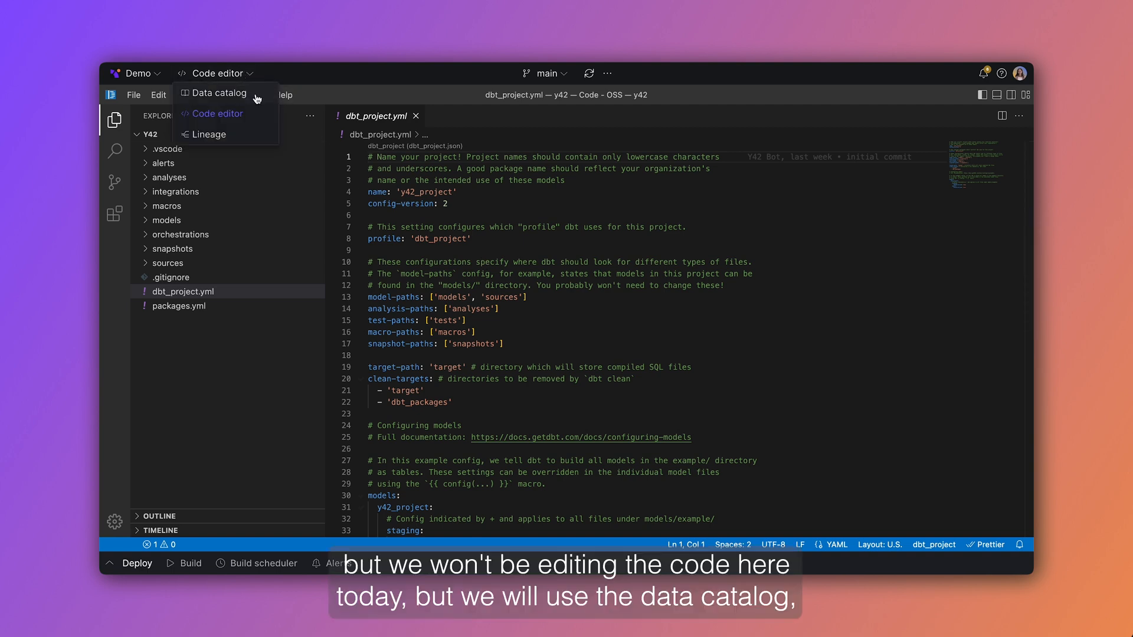
Step: Back in Data catalog mode, create a Google BigQuery (Airbyte) source named shop
{"action": "left_click", "coordinate": [220, 92]}
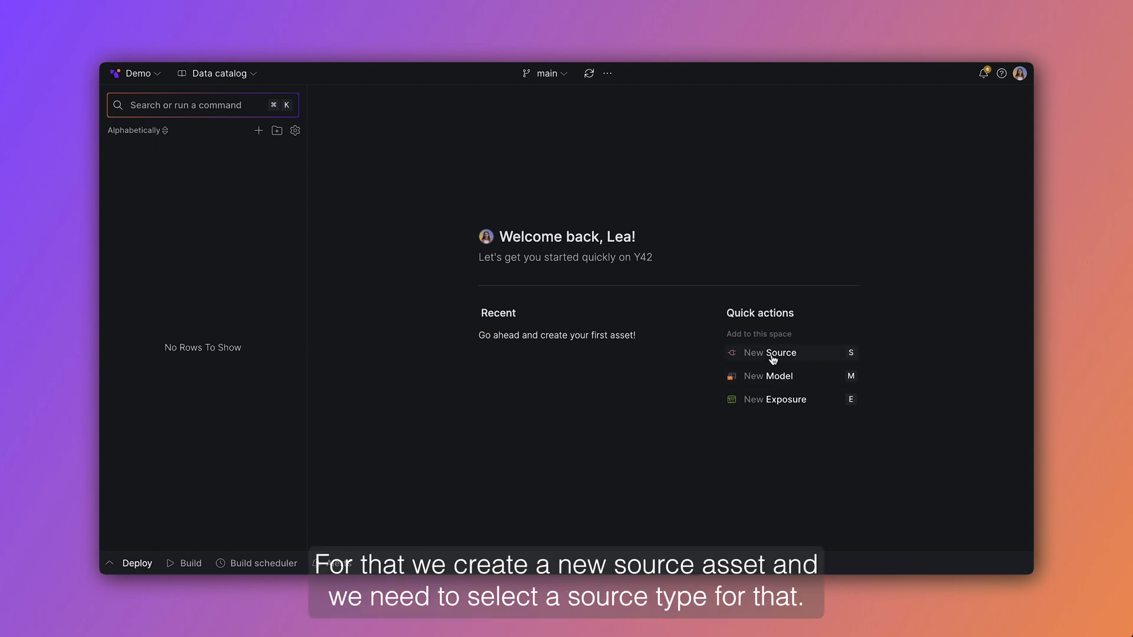
{"action": "left_click", "coordinate": [769, 352]}
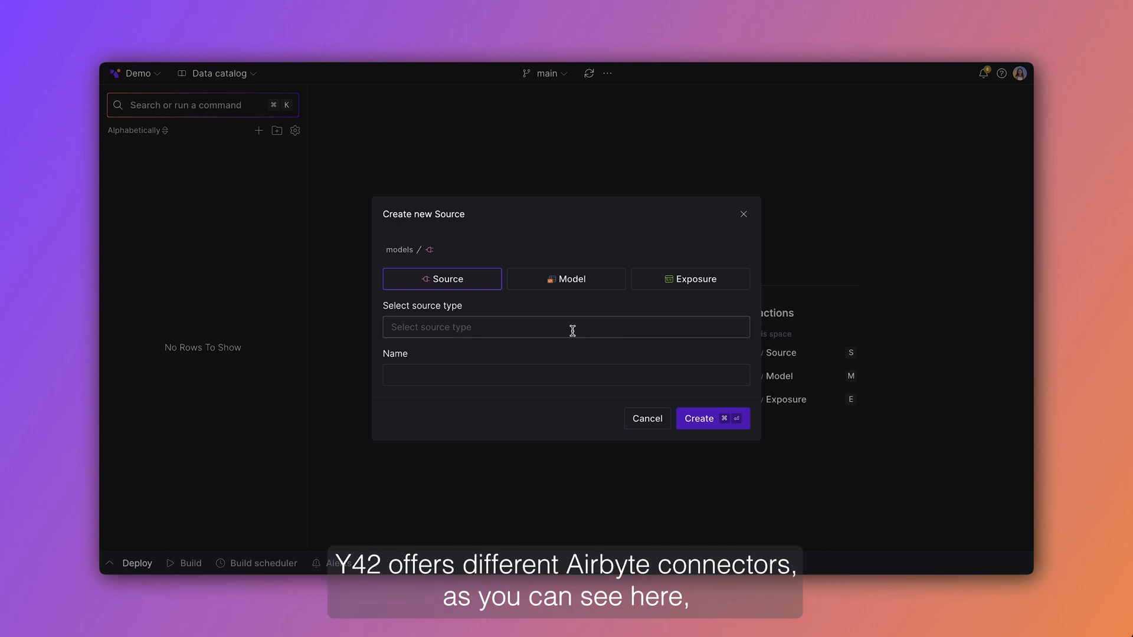
{"action": "left_click", "coordinate": [566, 326]}
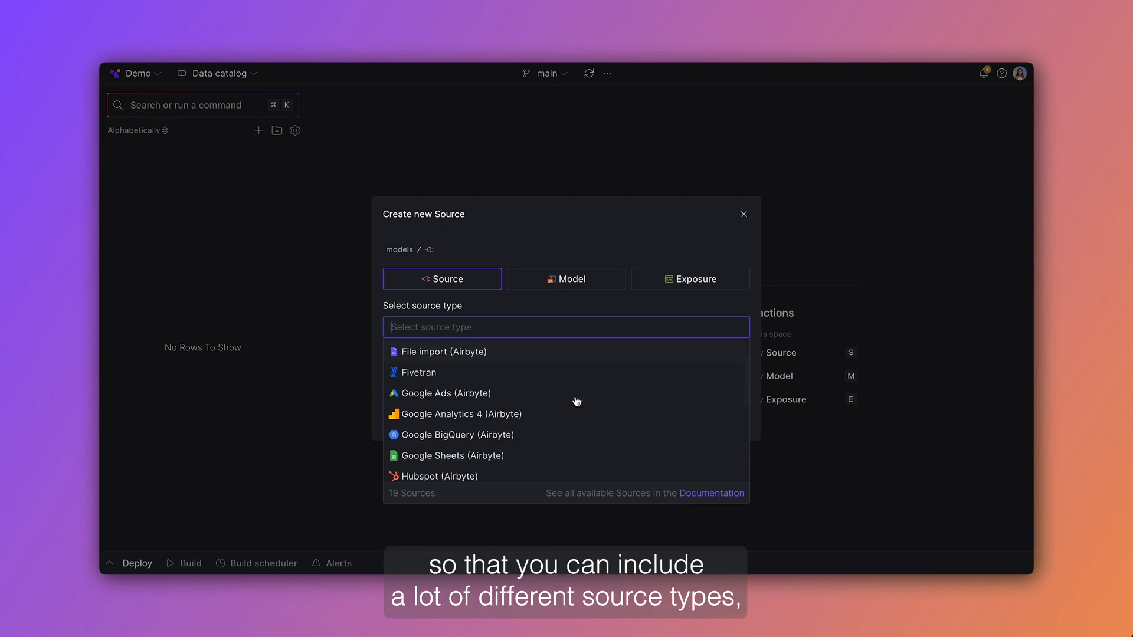
{"action": "scroll", "scroll_direction": "down", "scroll_amount": 3}
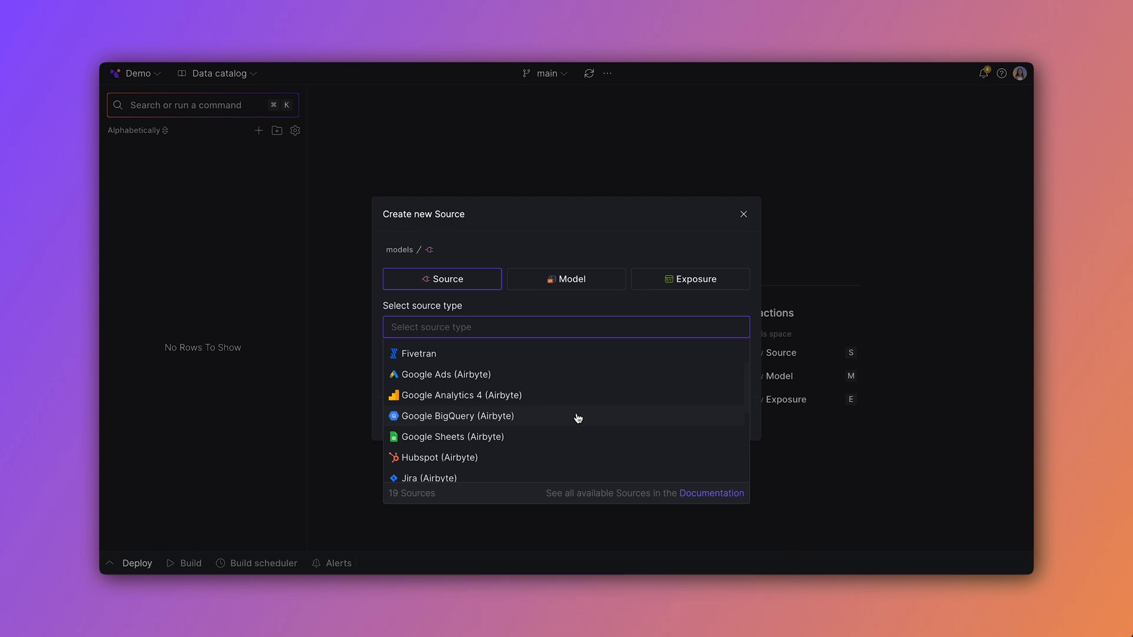
{"action": "left_click", "coordinate": [456, 416]}
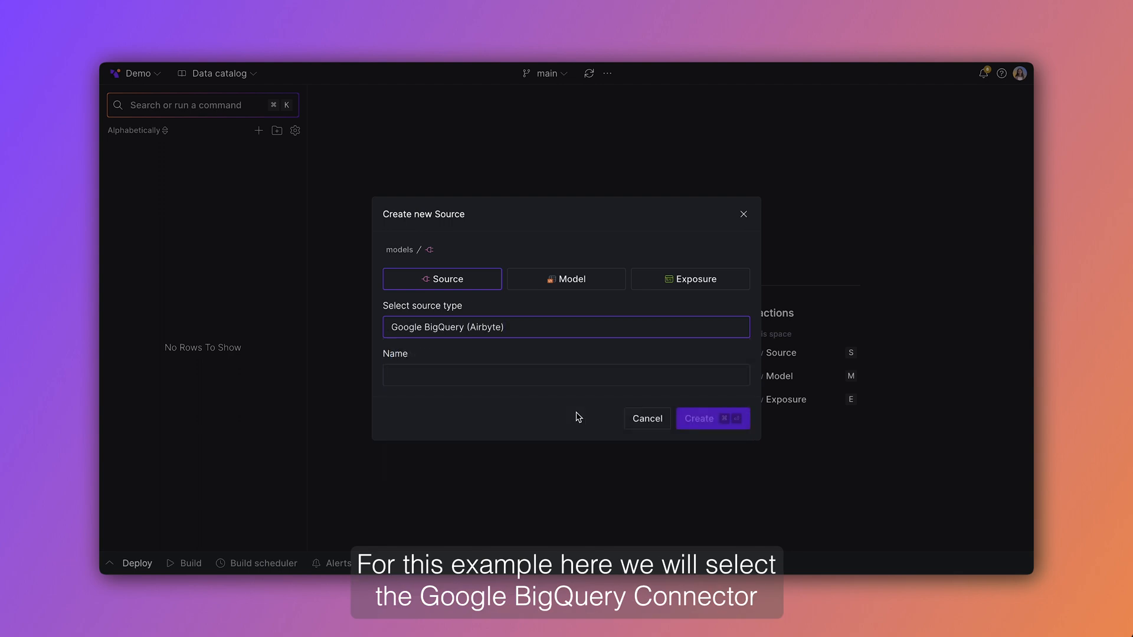
{"action": "type", "text": "sho"}
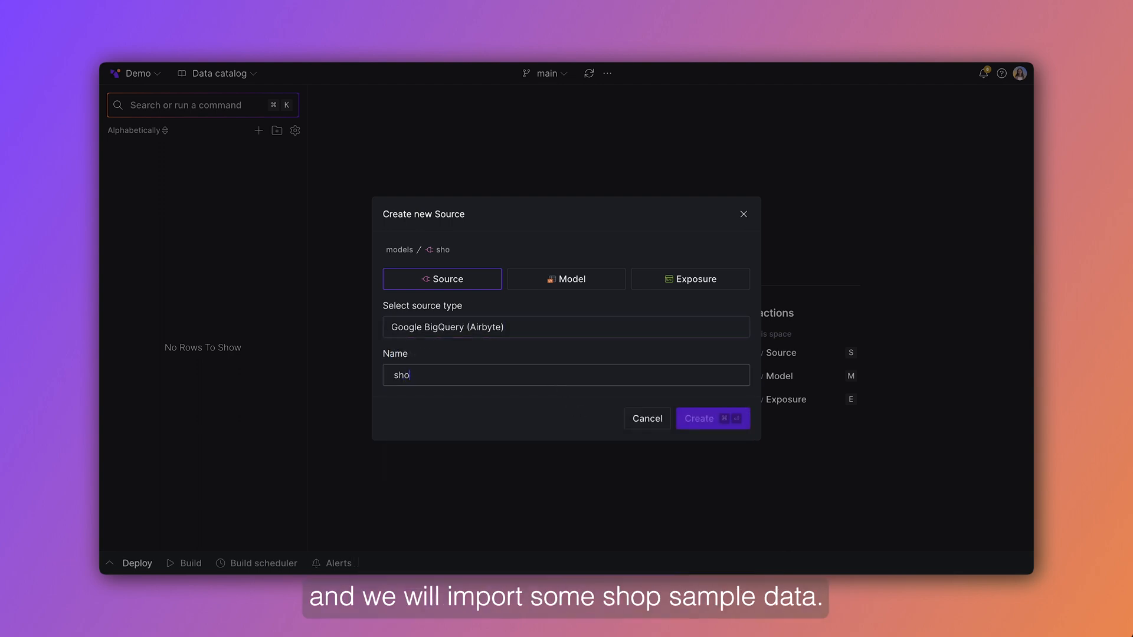
{"action": "type", "text": "p"}
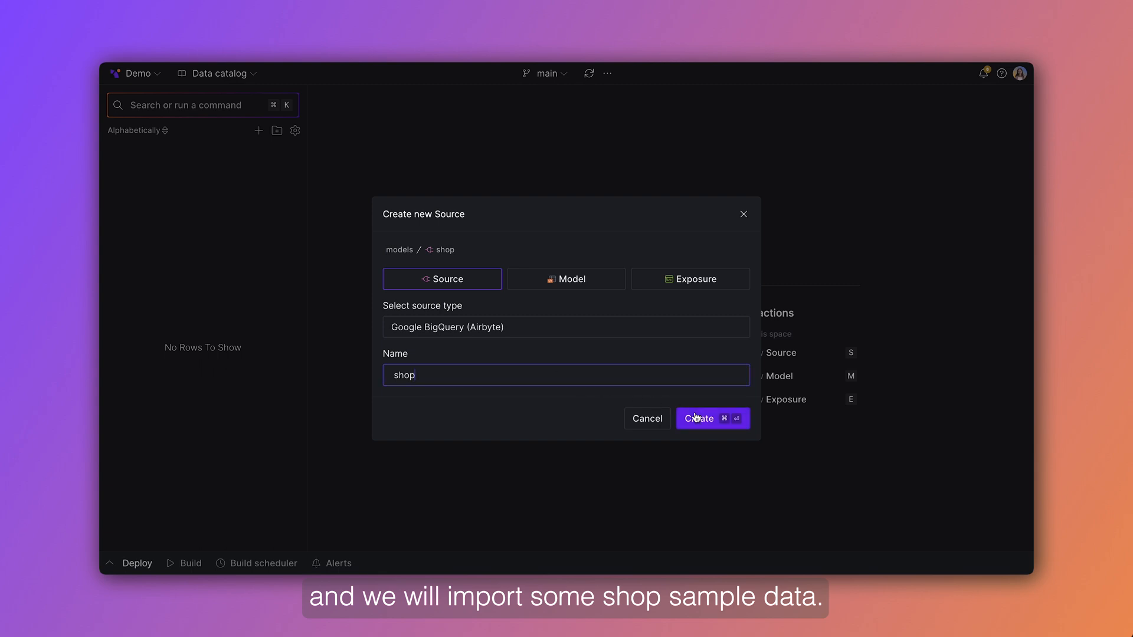
{"action": "left_click", "coordinate": [712, 418]}
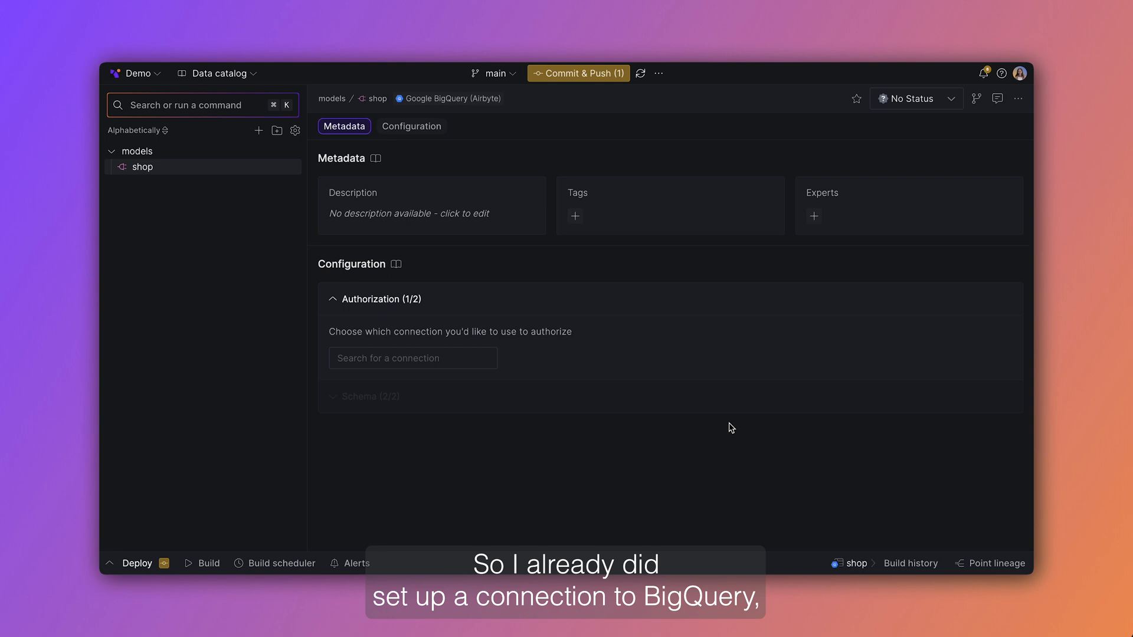
Step: Authorize shop with the shop_connect connection and select all raw tables (products, purchases, users)
{"action": "left_click", "coordinate": [413, 358]}
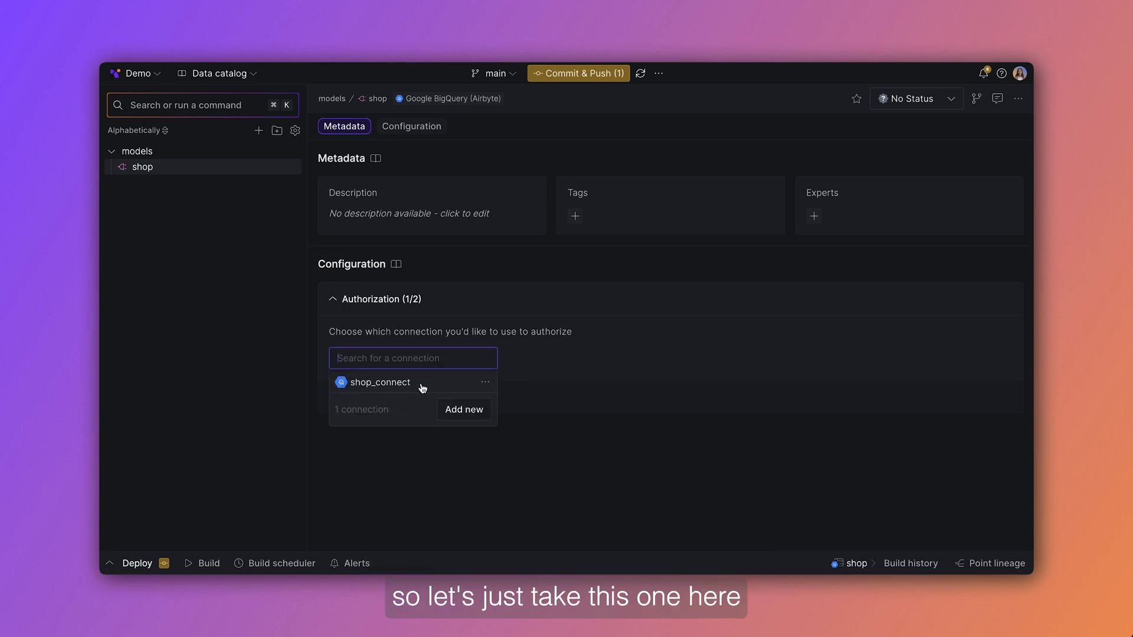
{"action": "left_click", "coordinate": [379, 381]}
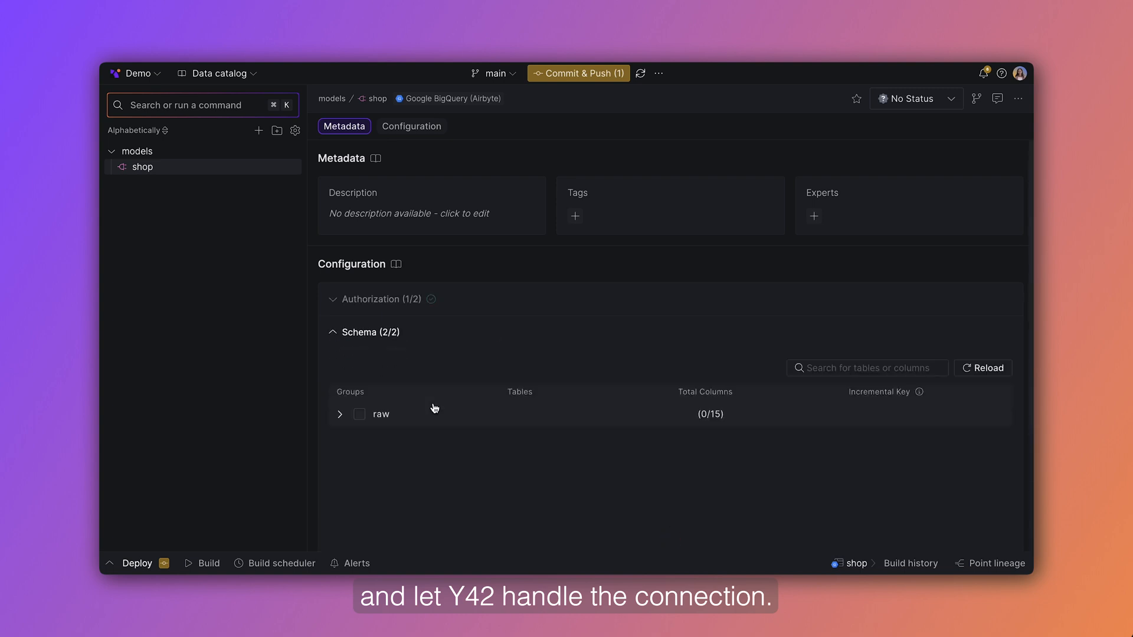
{"action": "left_click", "coordinate": [340, 414]}
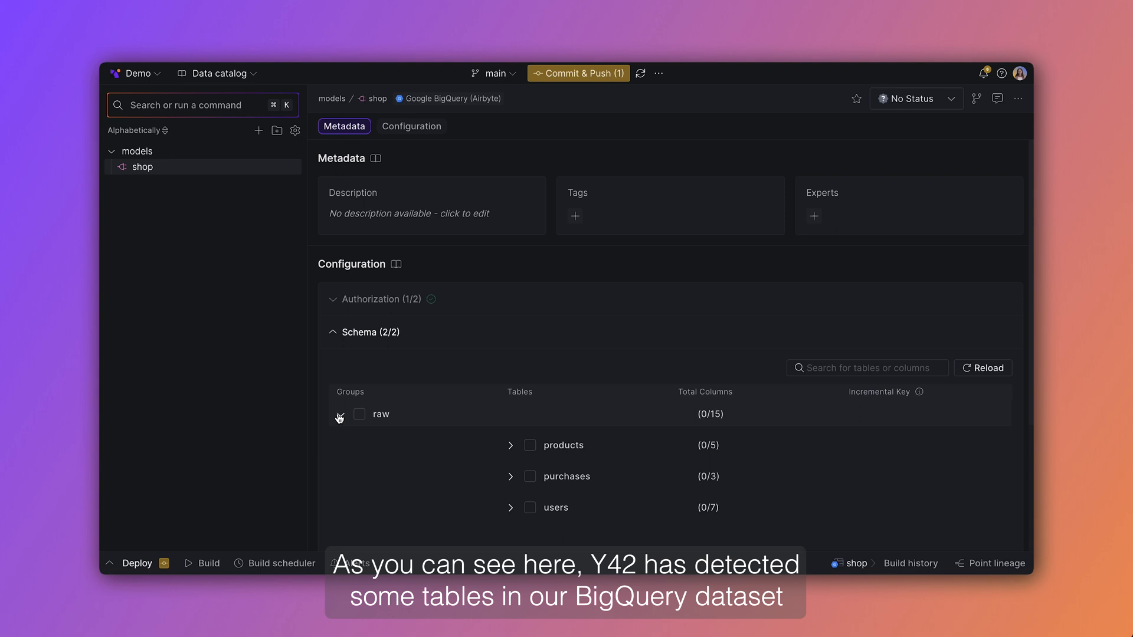
{"action": "left_click", "coordinate": [509, 445]}
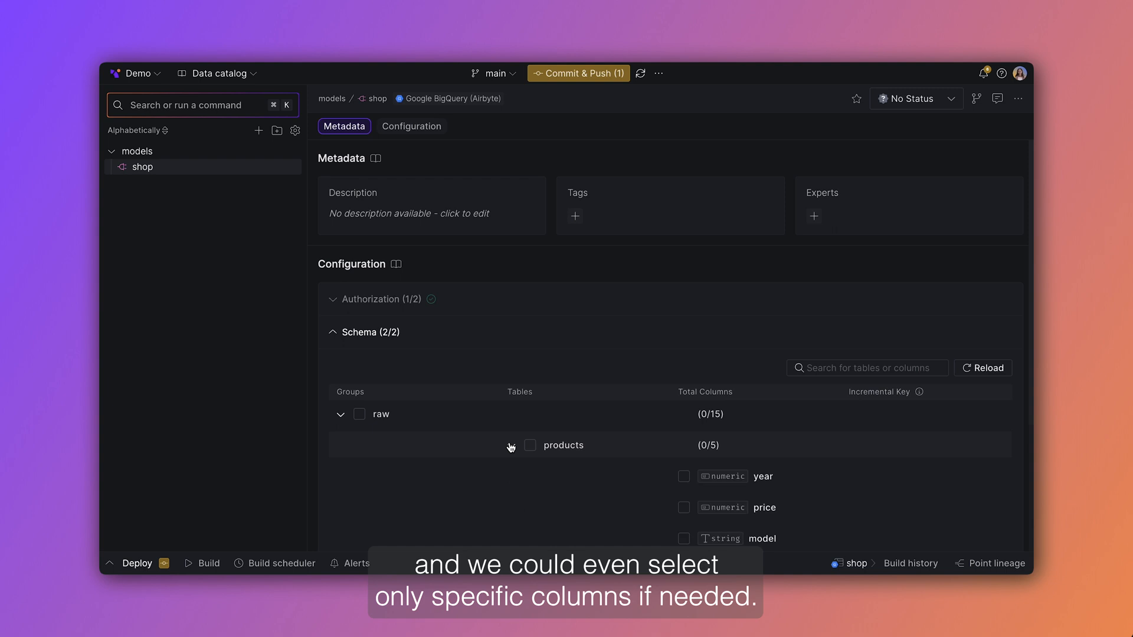
{"action": "left_click", "coordinate": [411, 126]}
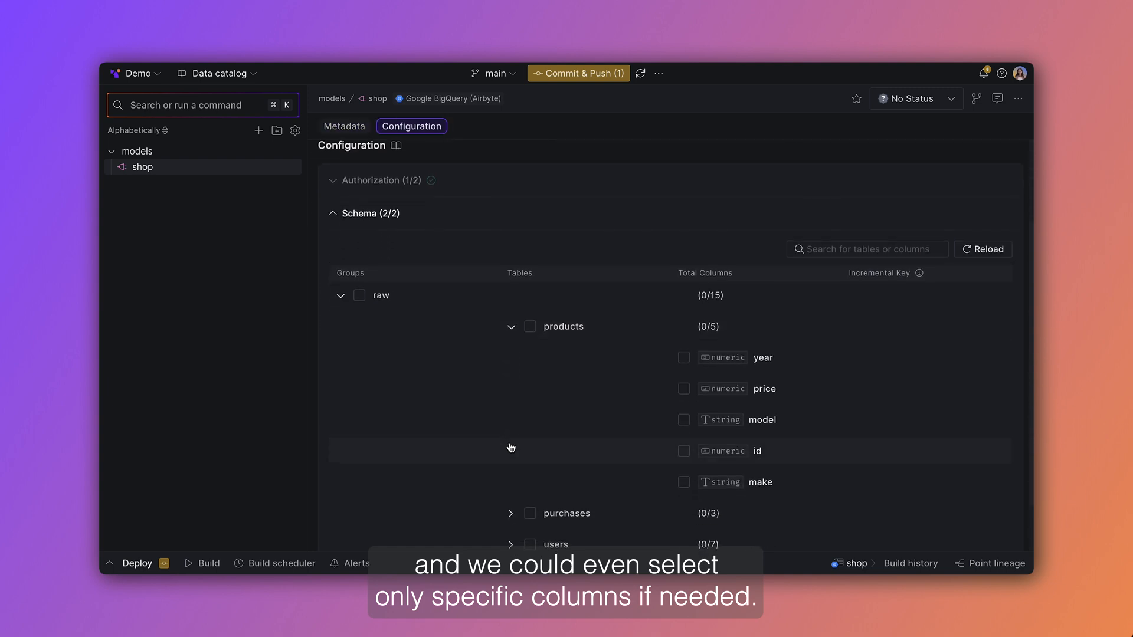
{"action": "left_click", "coordinate": [511, 327]}
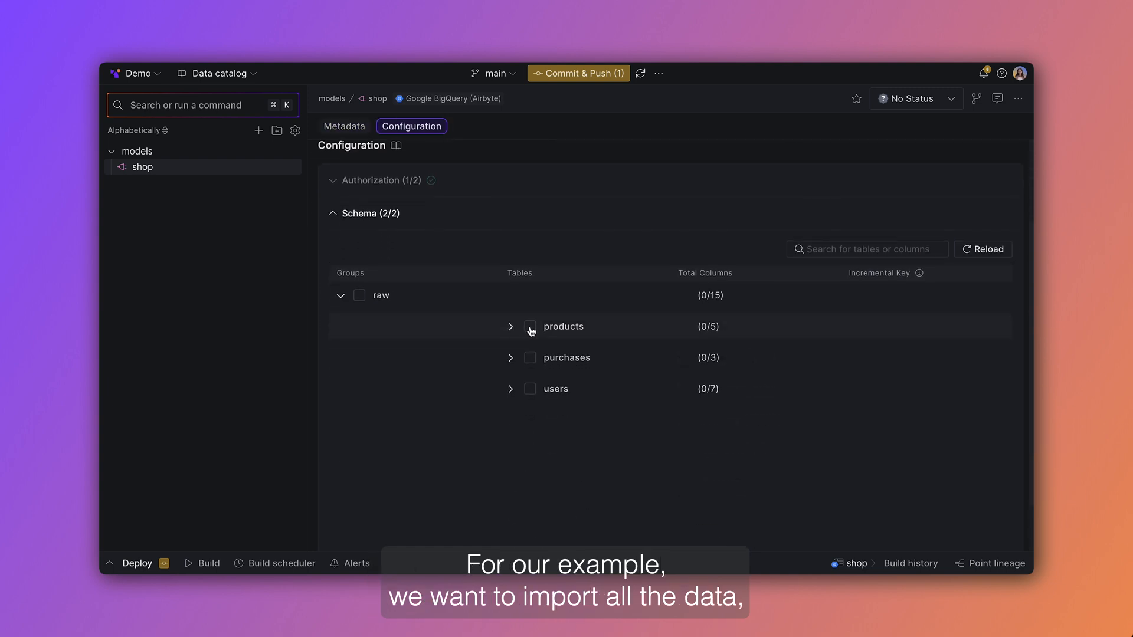
{"action": "left_click", "coordinate": [359, 296]}
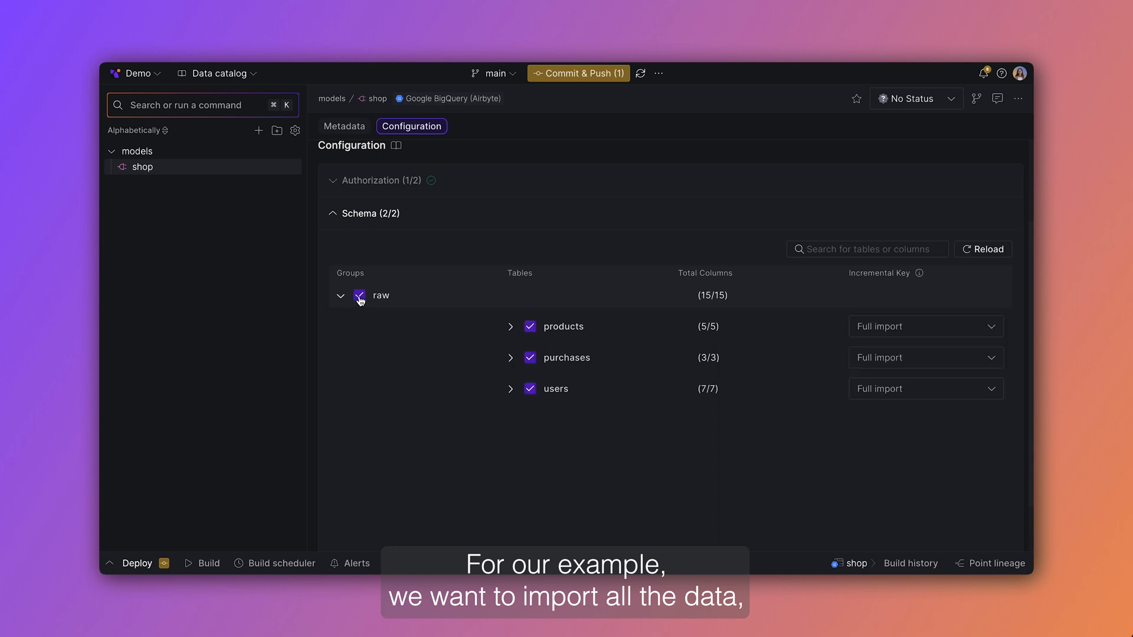
{"action": "left_click", "coordinate": [359, 295]}
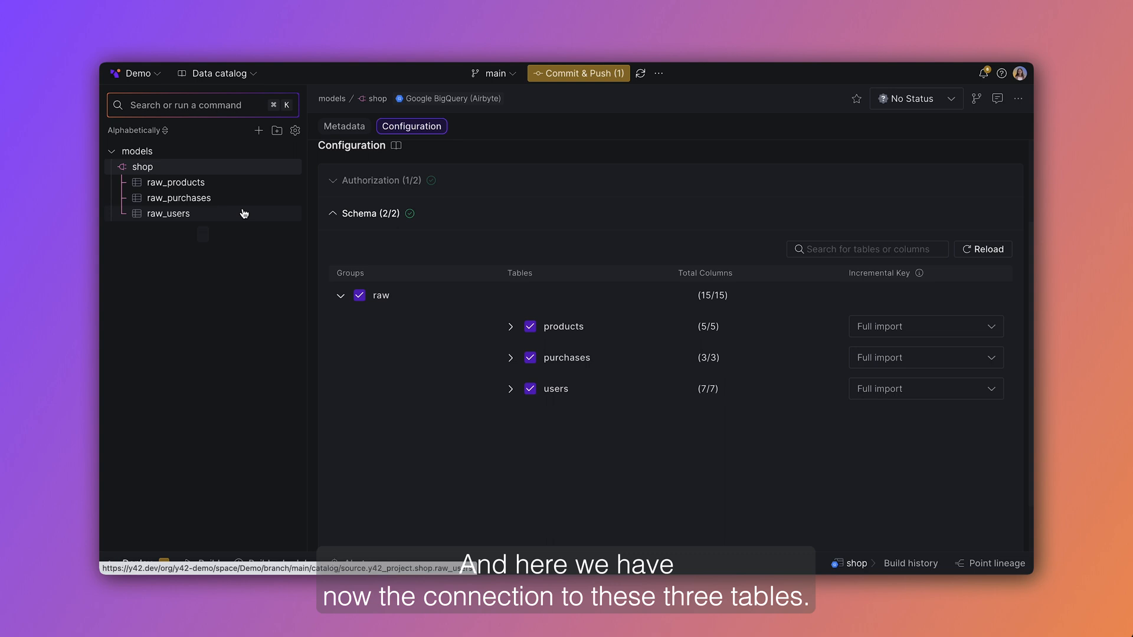
{"action": "left_click", "coordinate": [345, 126]}
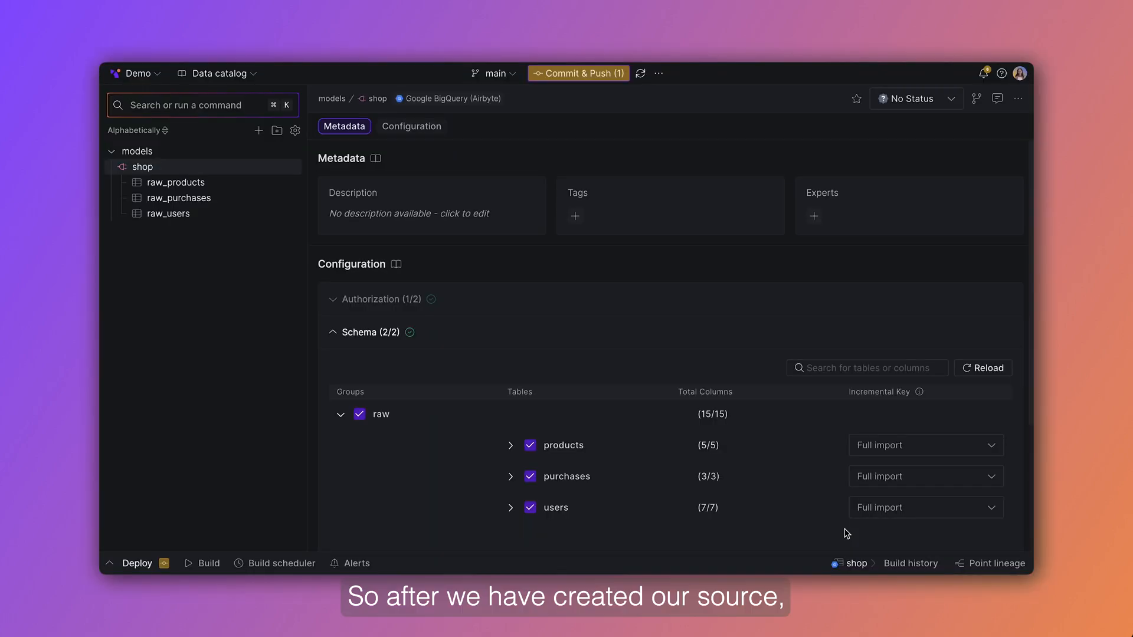
{"action": "mouse_move", "coordinate": [642, 323]}
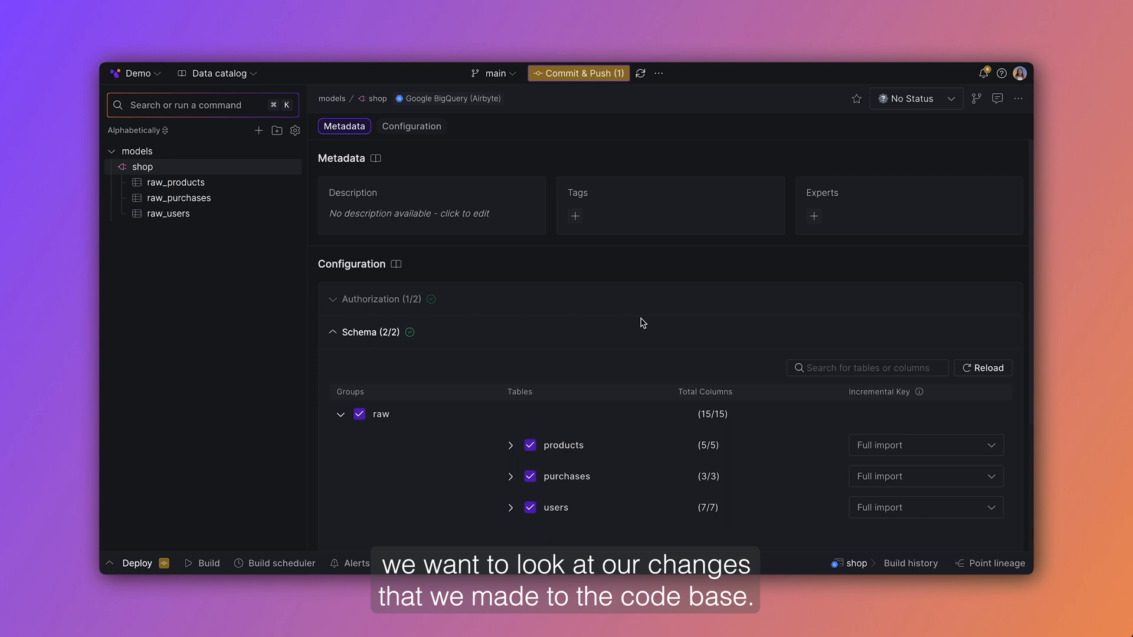
Step: Review the shop.yml diff and commit it with the title 'Added source asset'
{"action": "left_click", "coordinate": [578, 73]}
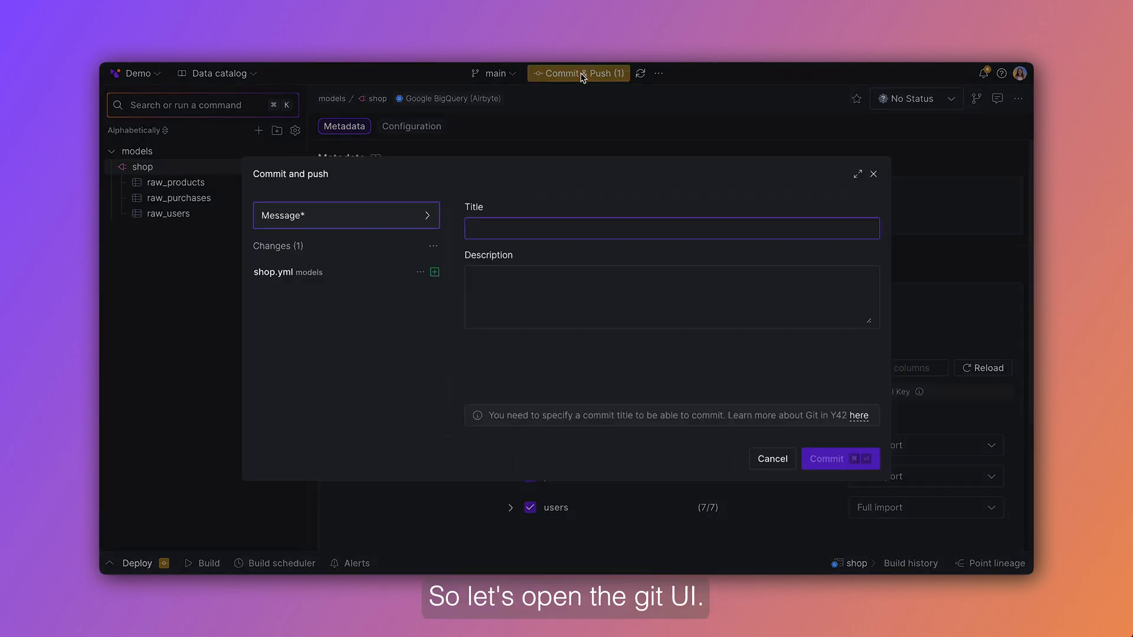
{"action": "left_click", "coordinate": [282, 272]}
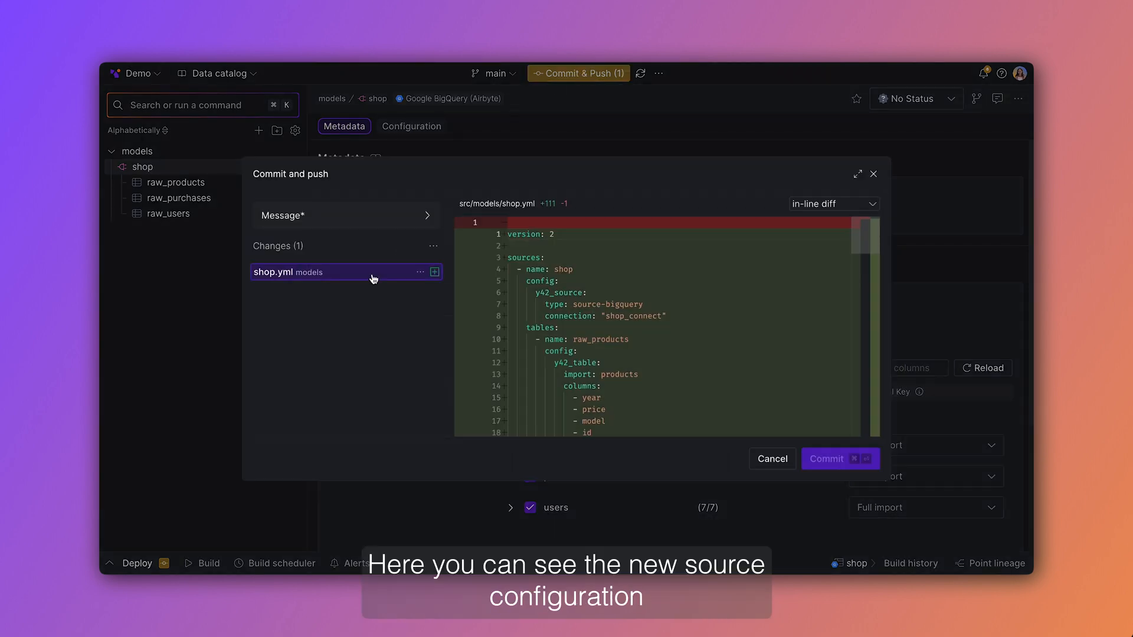
{"action": "mouse_move", "coordinate": [679, 378]}
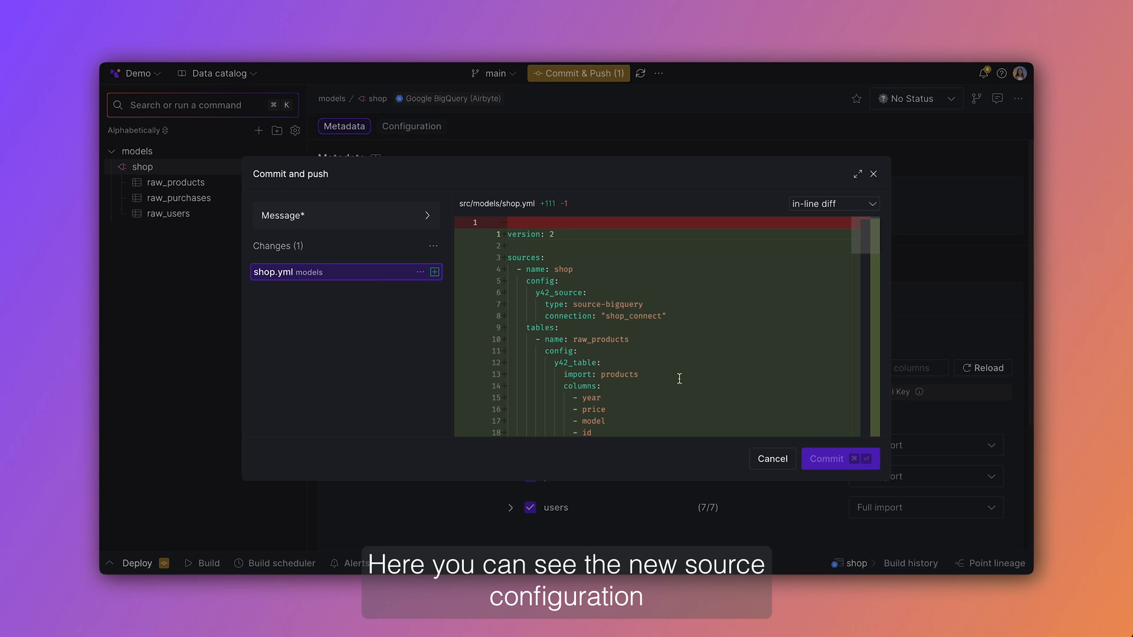
{"action": "scroll", "scroll_direction": "down", "scroll_amount": 3}
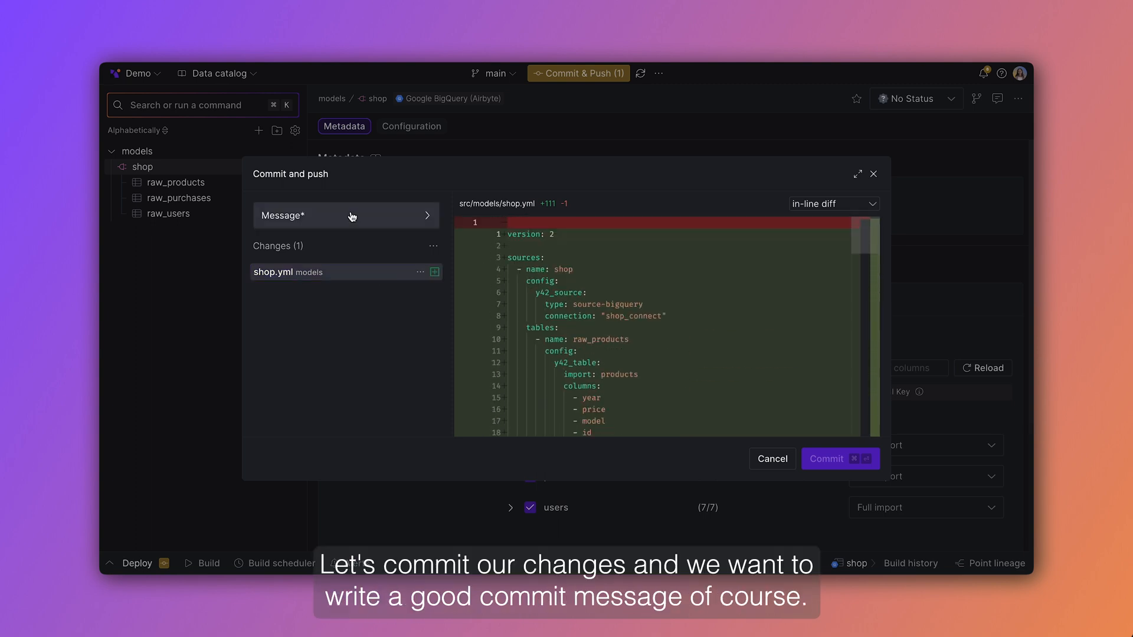
{"action": "left_click", "coordinate": [346, 214]}
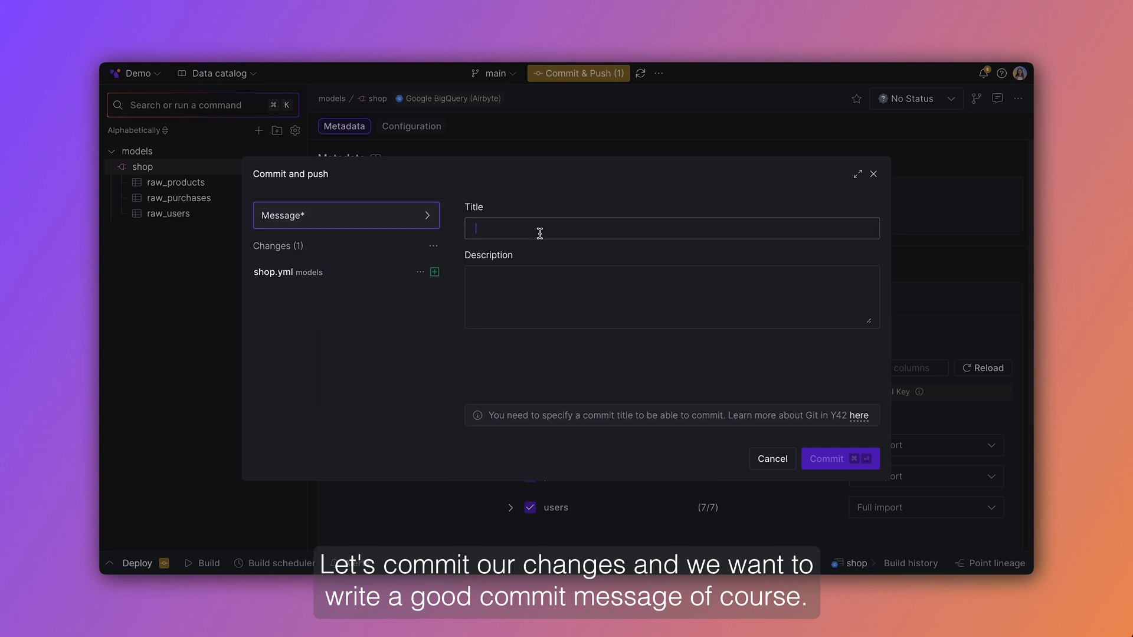
{"action": "type", "text": "Added source asset"}
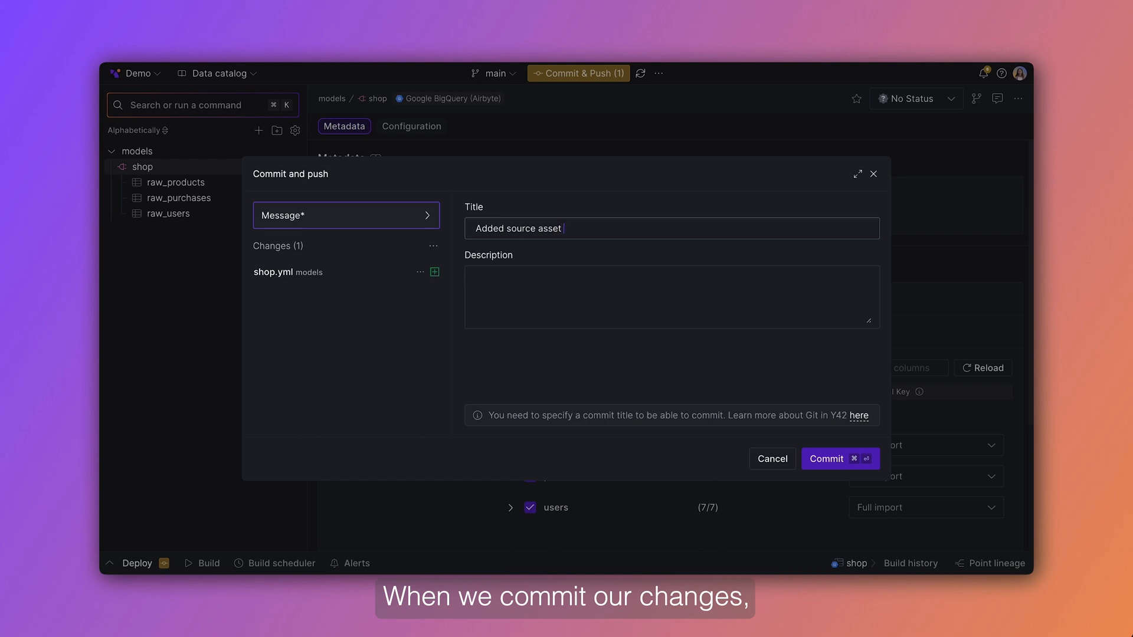
{"action": "left_click", "coordinate": [839, 458]}
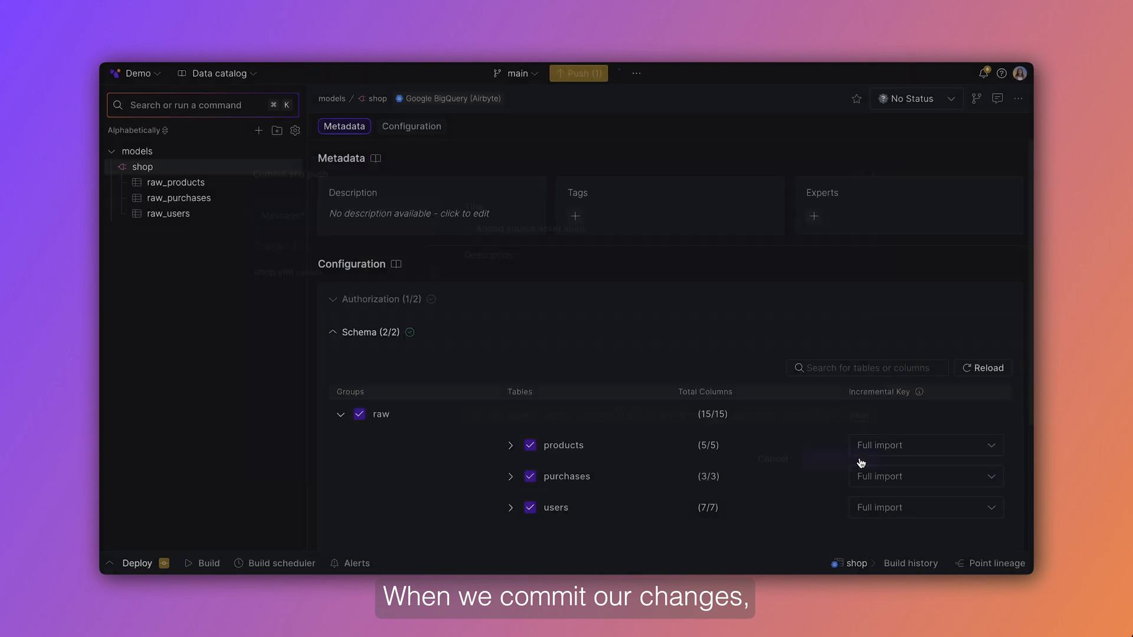
Step: Push the commit and switch the workspace to the Lineage view
{"action": "left_click", "coordinate": [577, 74]}
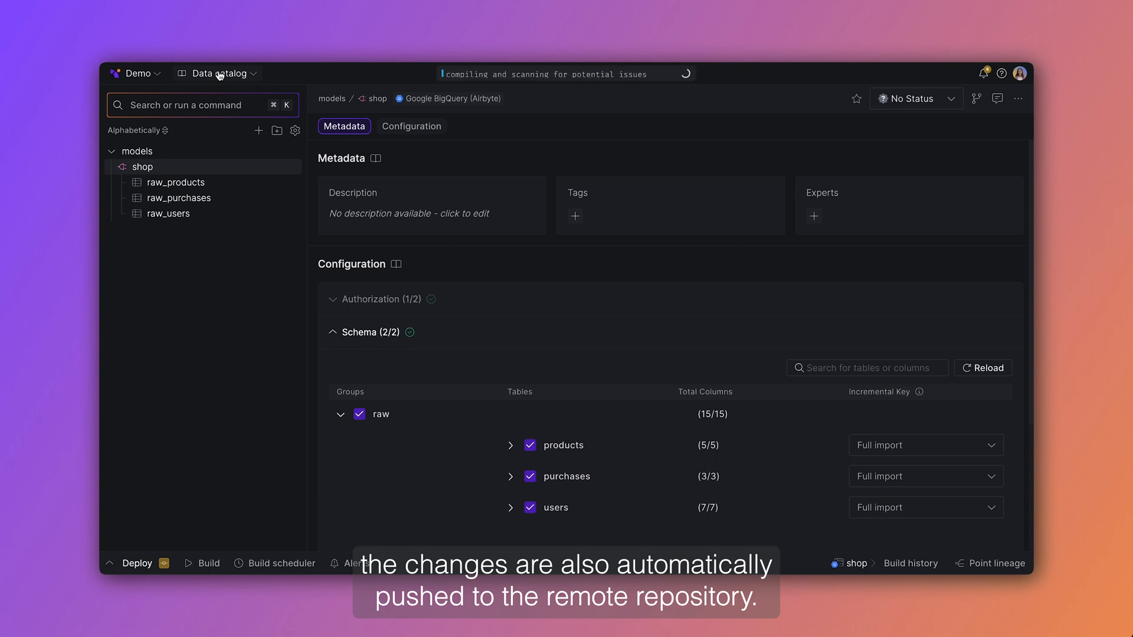
{"action": "left_click", "coordinate": [217, 74]}
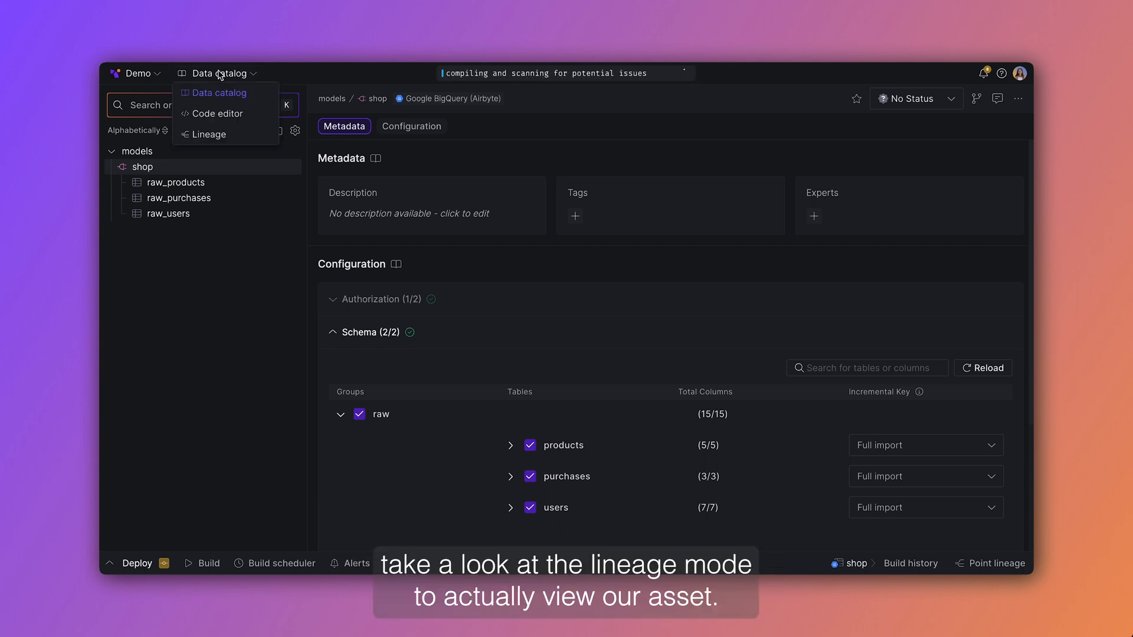
{"action": "left_click", "coordinate": [209, 135]}
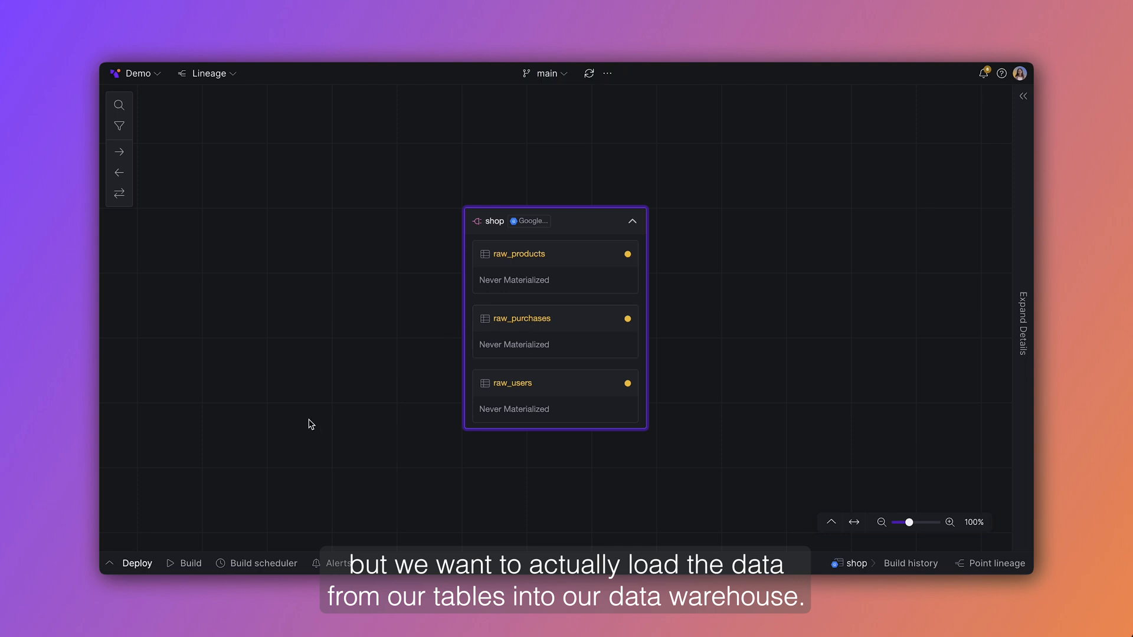
{"action": "mouse_move", "coordinate": [565, 276]}
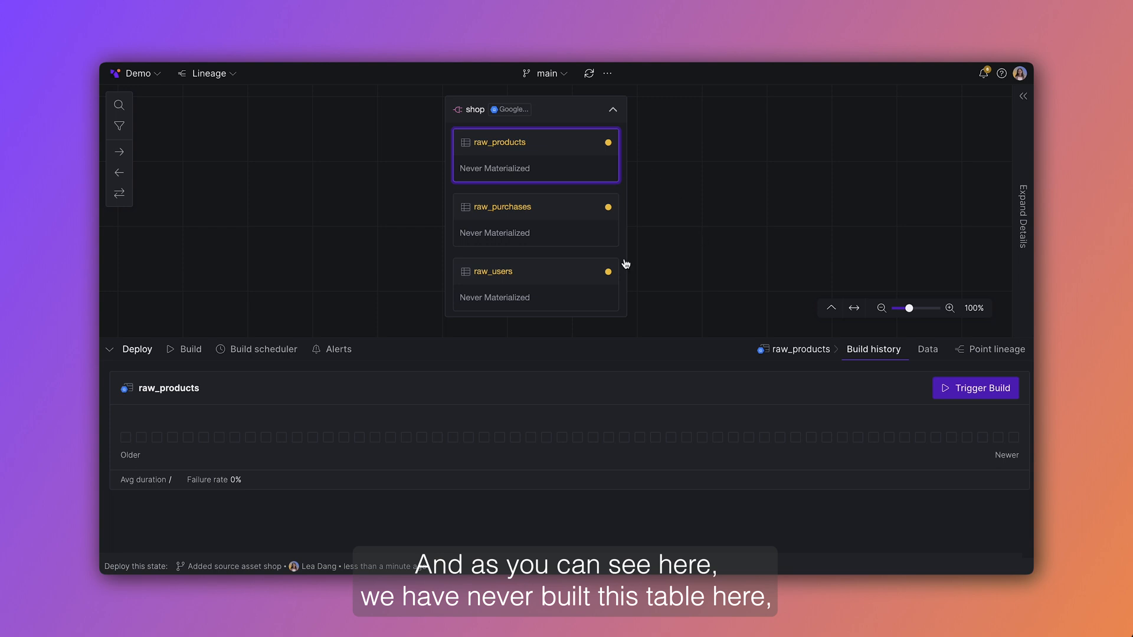
{"action": "mouse_move", "coordinate": [996, 488]}
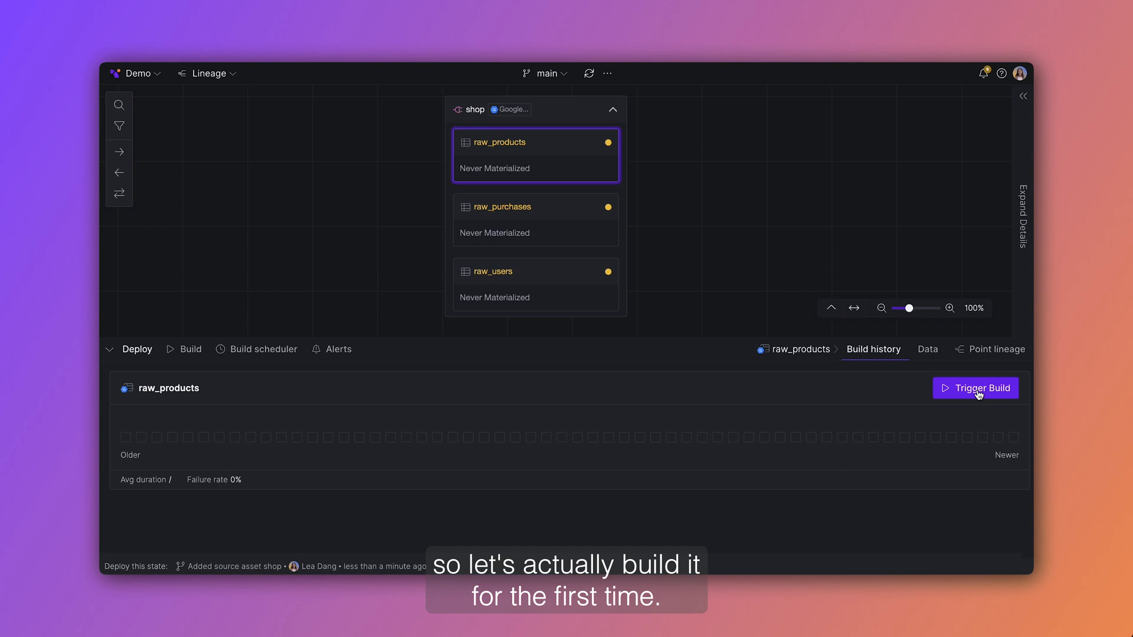
Step: Trigger the first build of raw_products and prepare a build command for raw_users
{"action": "left_click", "coordinate": [974, 388]}
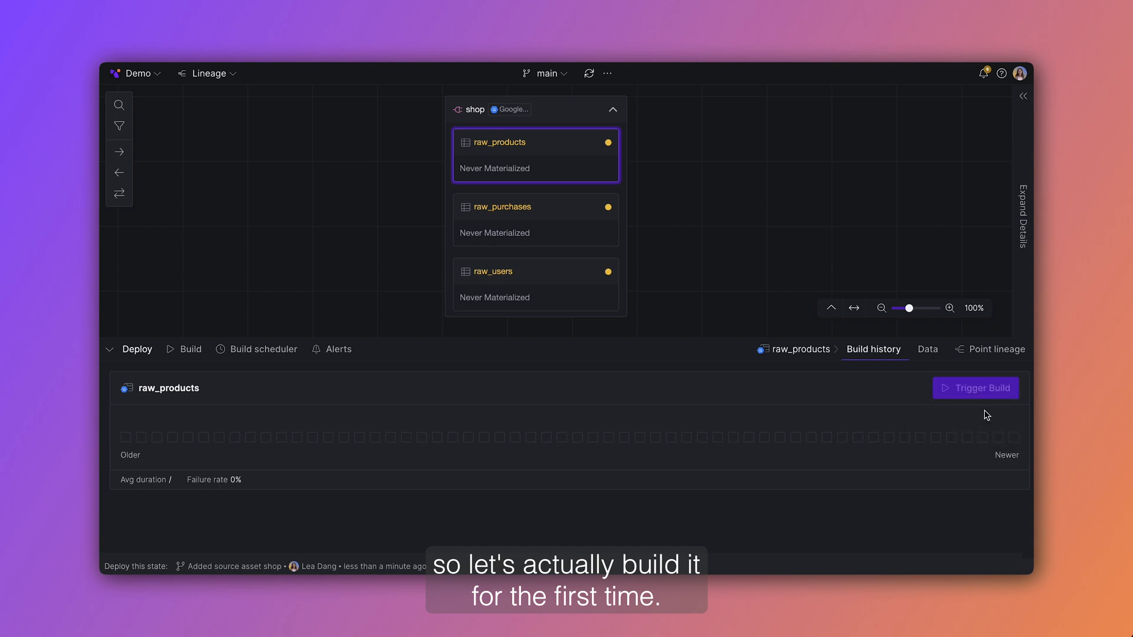
{"action": "left_click", "coordinate": [974, 388]}
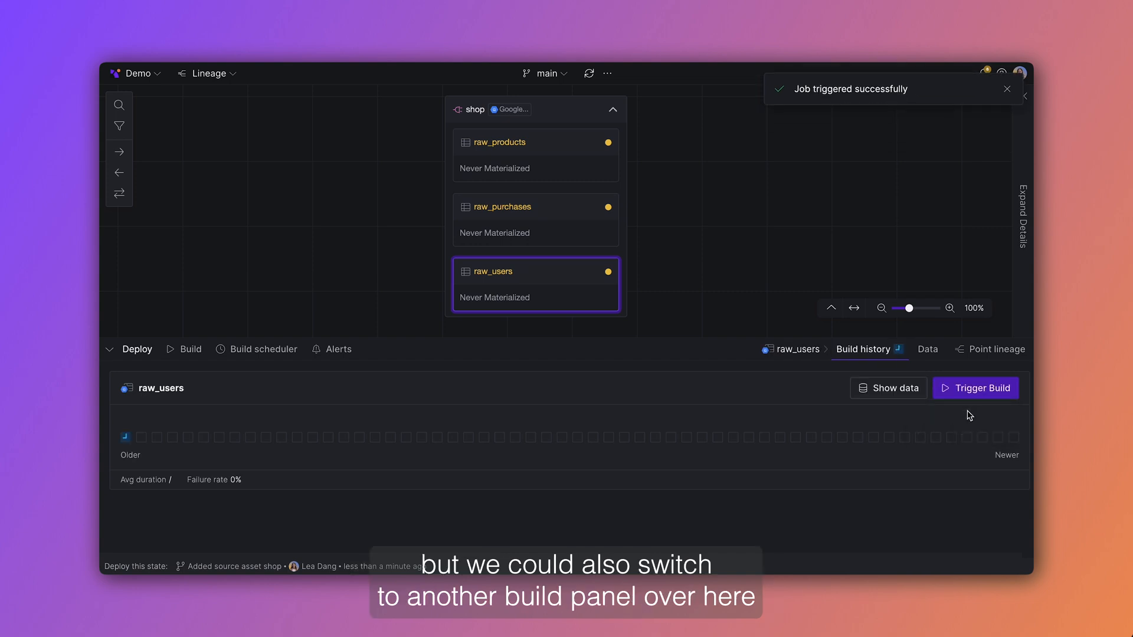
{"action": "left_click", "coordinate": [191, 349]}
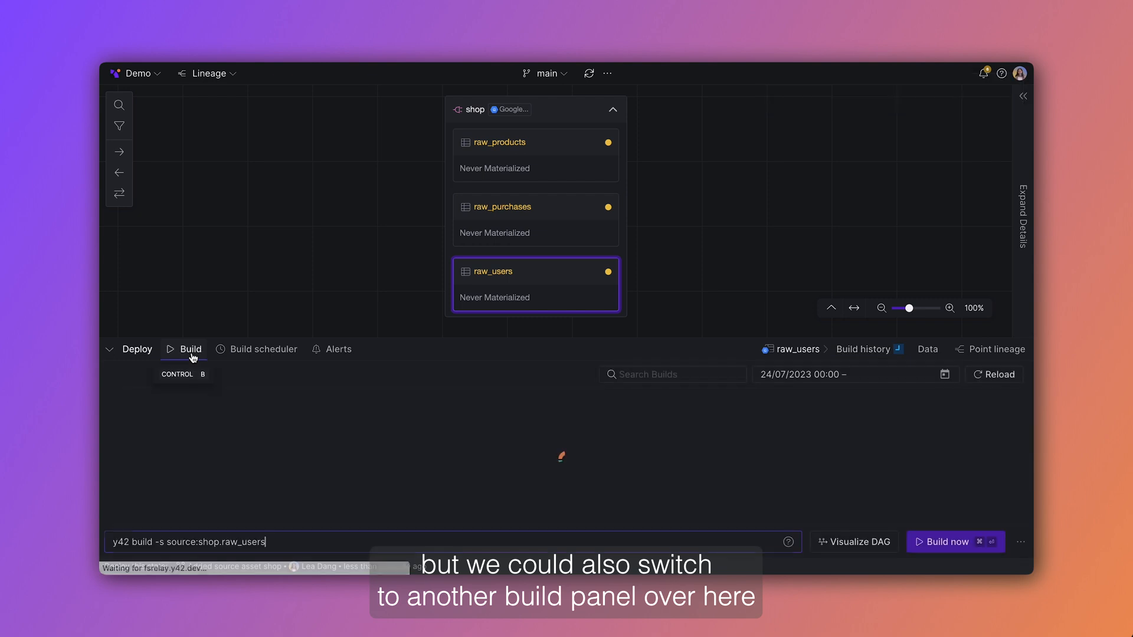
Step: Run Build now so raw_products, raw_purchases and raw_users materialize as tables
{"action": "left_click", "coordinate": [191, 349]}
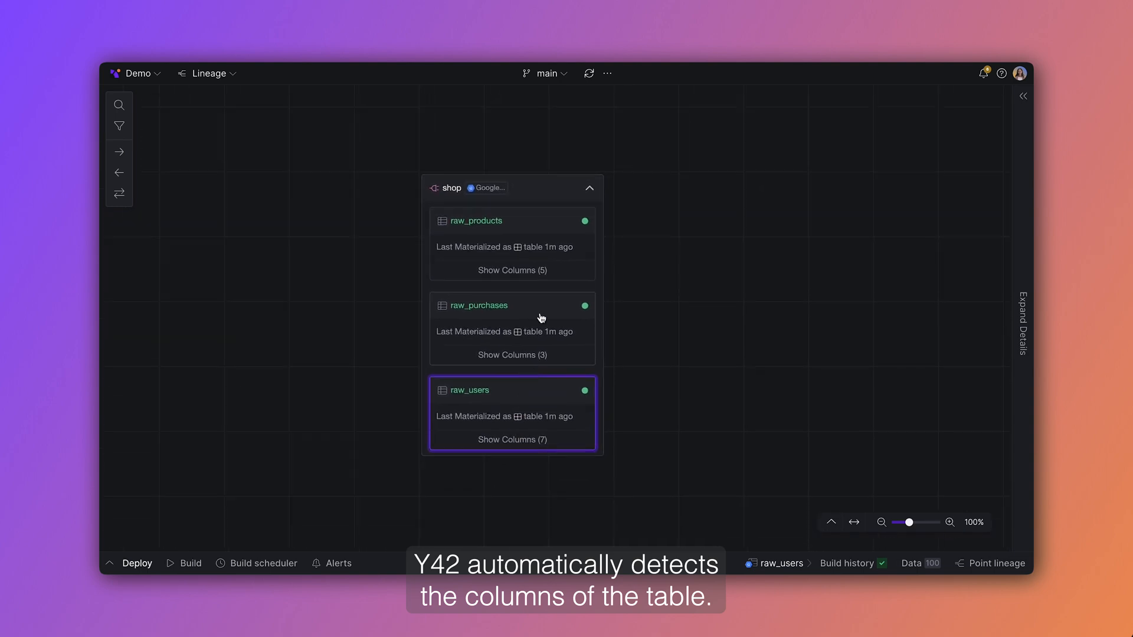
Step: Sync raw_products' five detected columns into the configuration and commit & push the change
{"action": "left_click", "coordinate": [511, 270]}
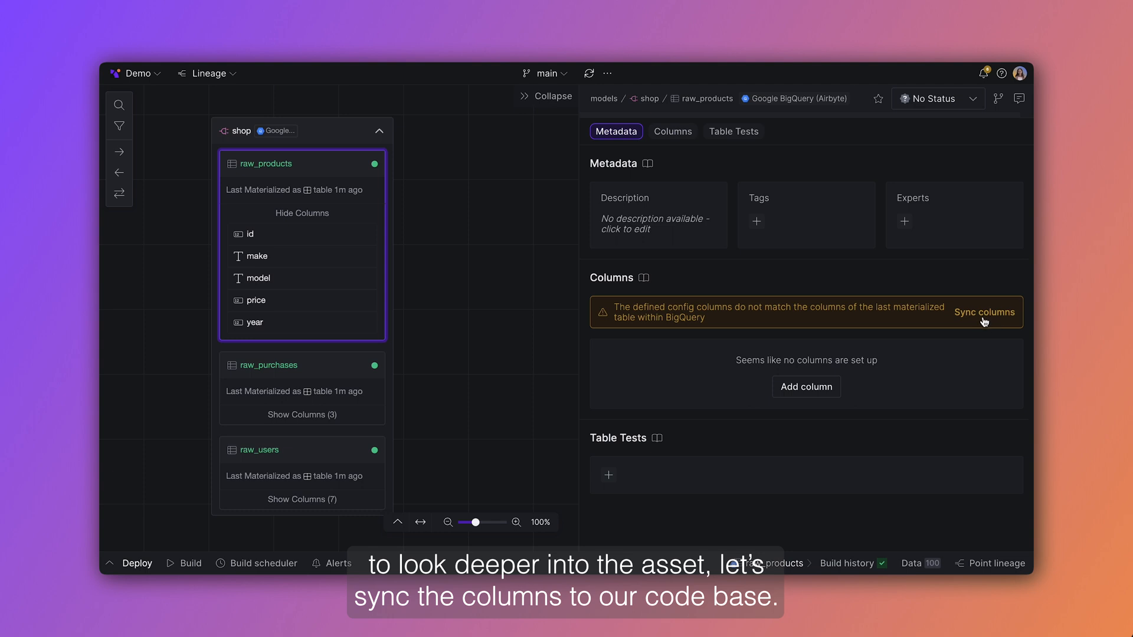
{"action": "left_click", "coordinate": [984, 312]}
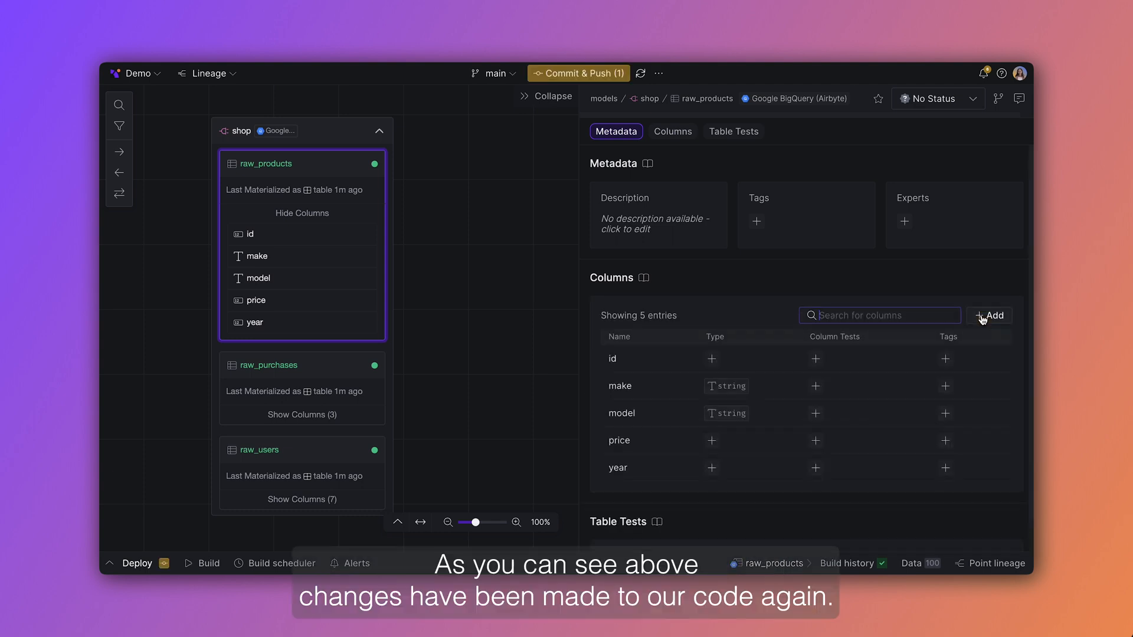
{"action": "left_click", "coordinate": [733, 131]}
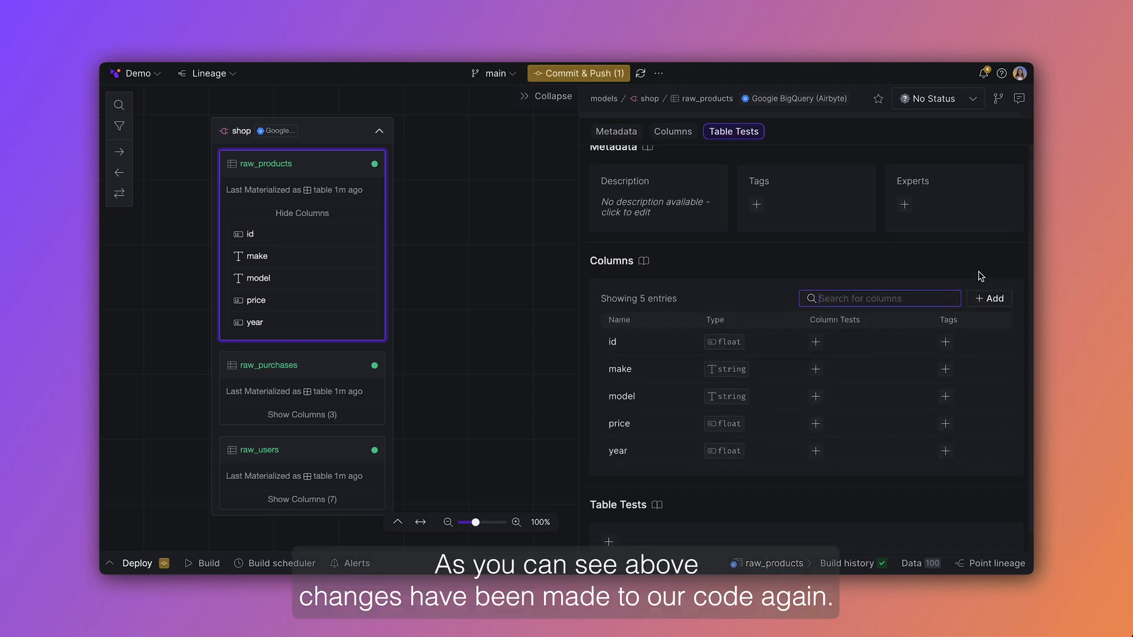
{"action": "left_click", "coordinate": [616, 131]}
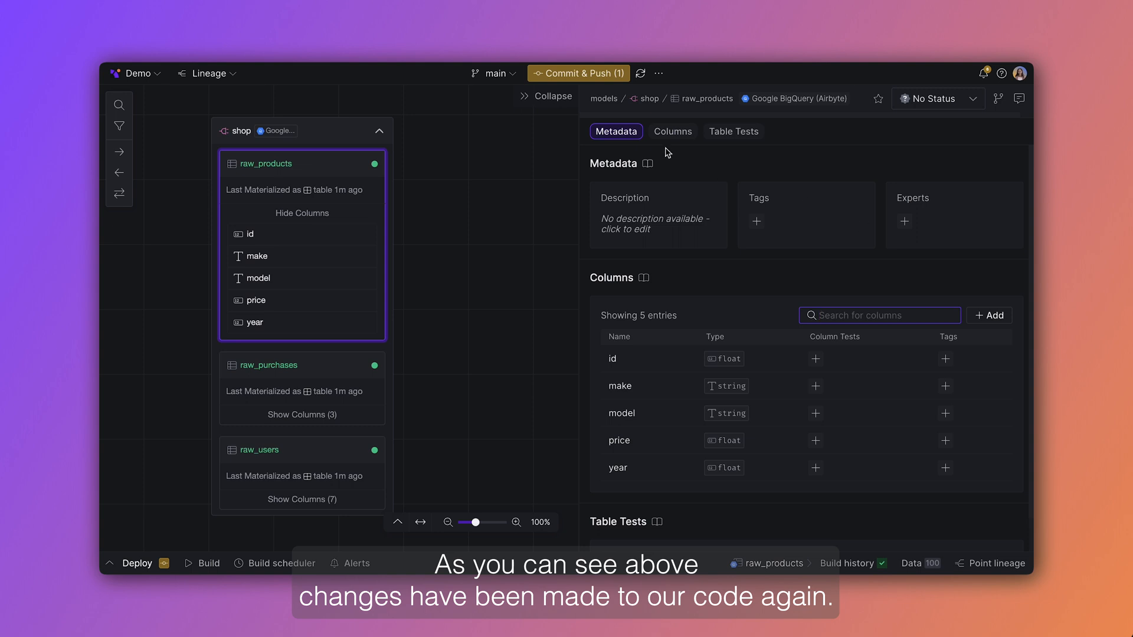
{"action": "mouse_move", "coordinate": [579, 73]}
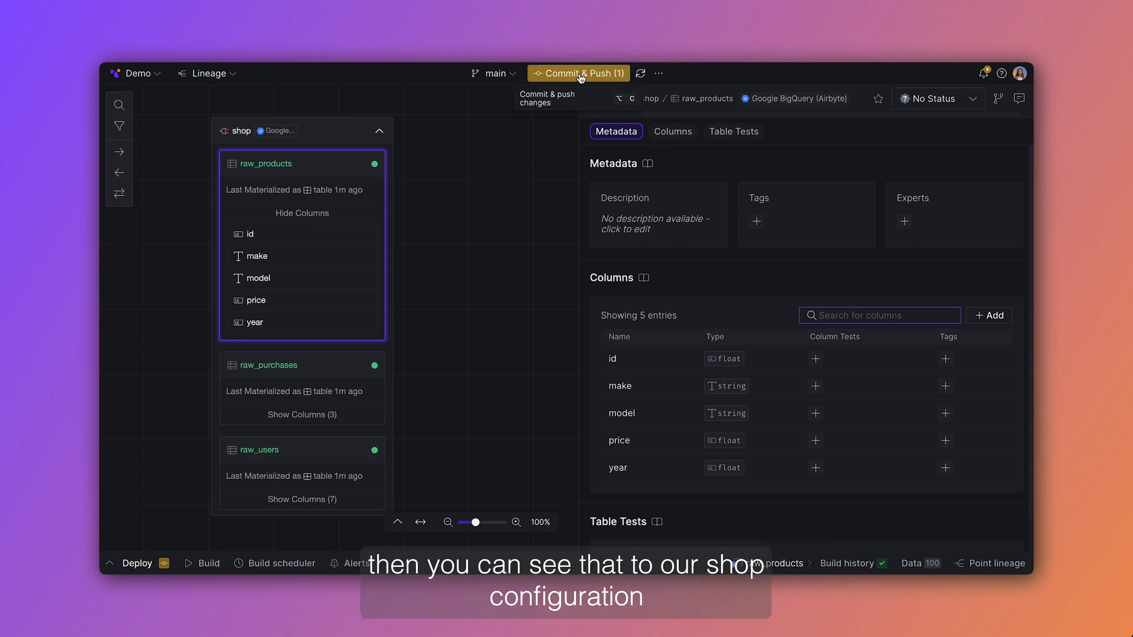
{"action": "left_click", "coordinate": [577, 73]}
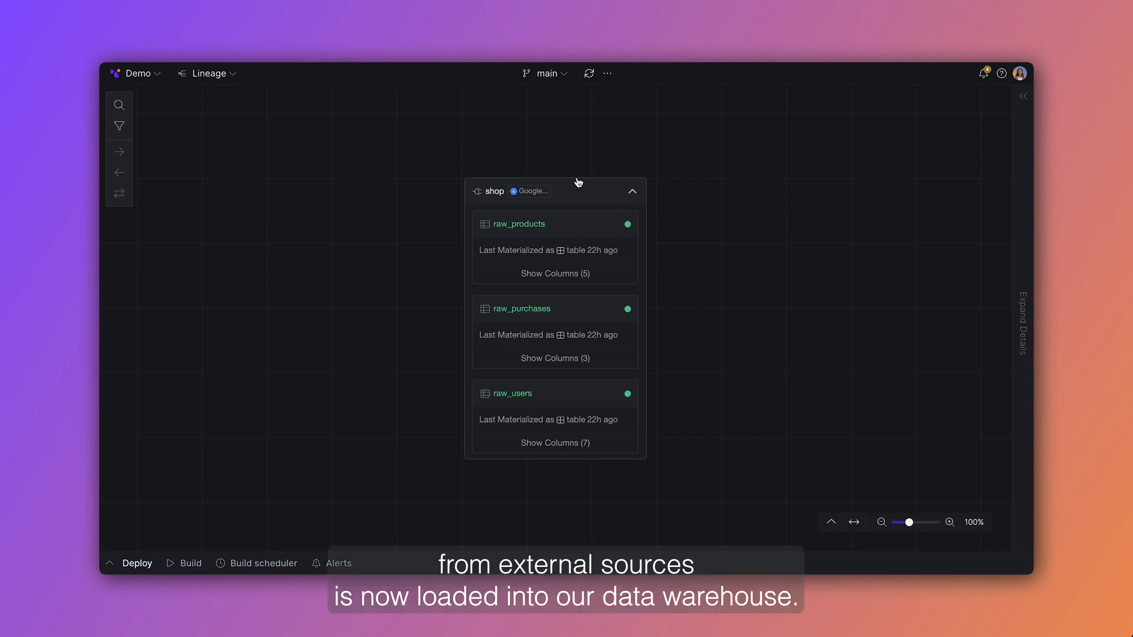
Step: Via Cmd+K New Model, create a model named mrt_users beside the shop source
{"action": "left_click", "coordinate": [554, 191]}
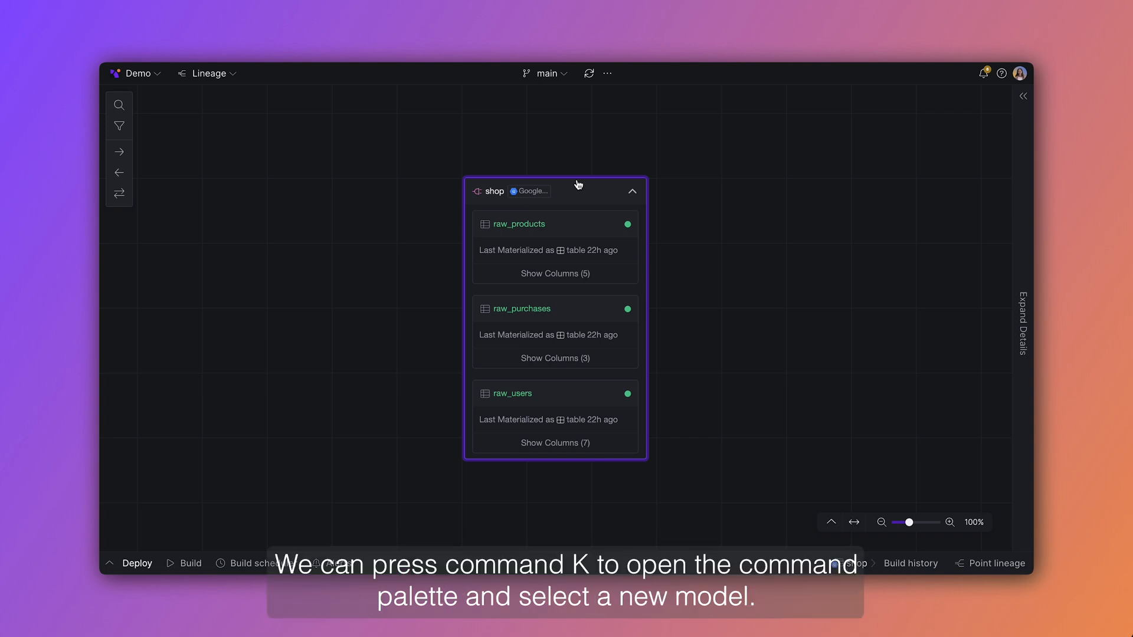
{"action": "key", "text": "cmd+k"}
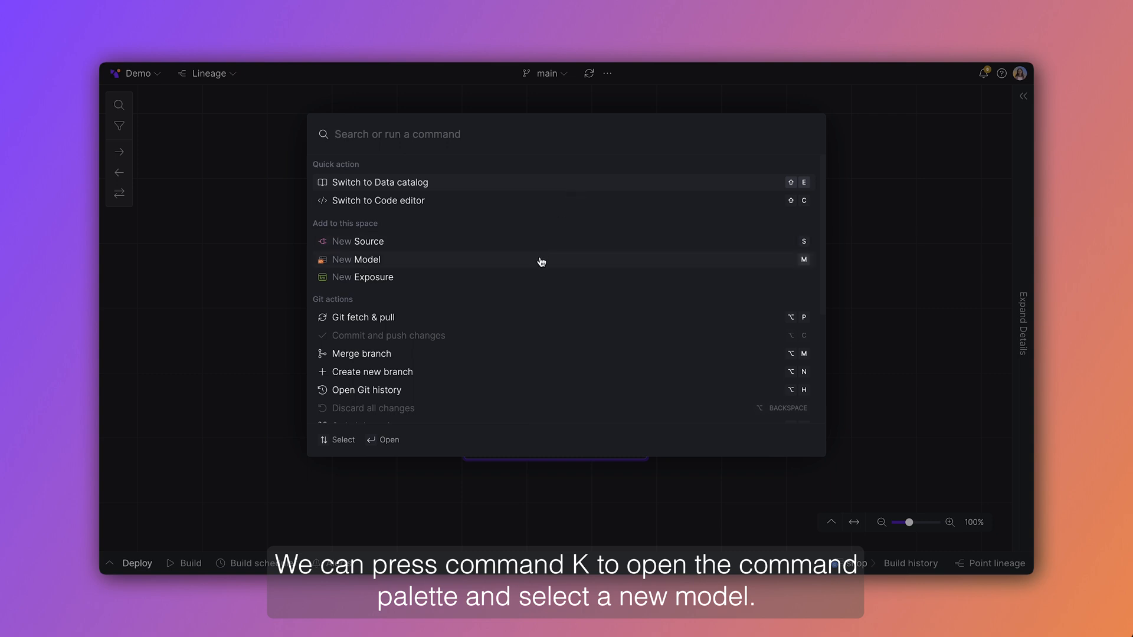
{"action": "left_click", "coordinate": [356, 259]}
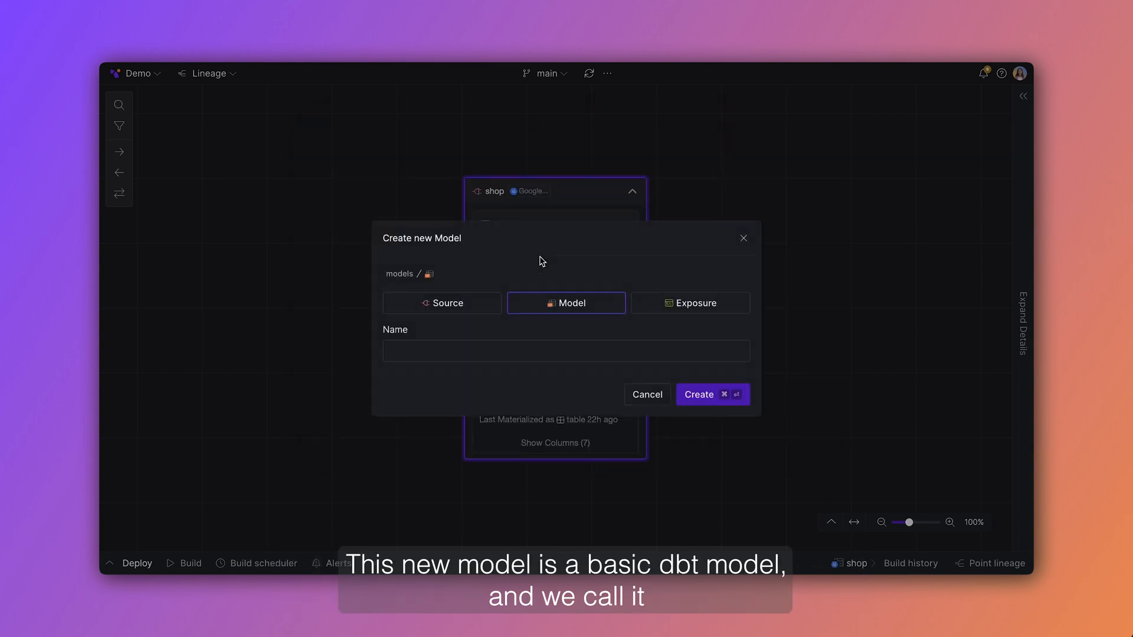
{"action": "left_click", "coordinate": [565, 351]}
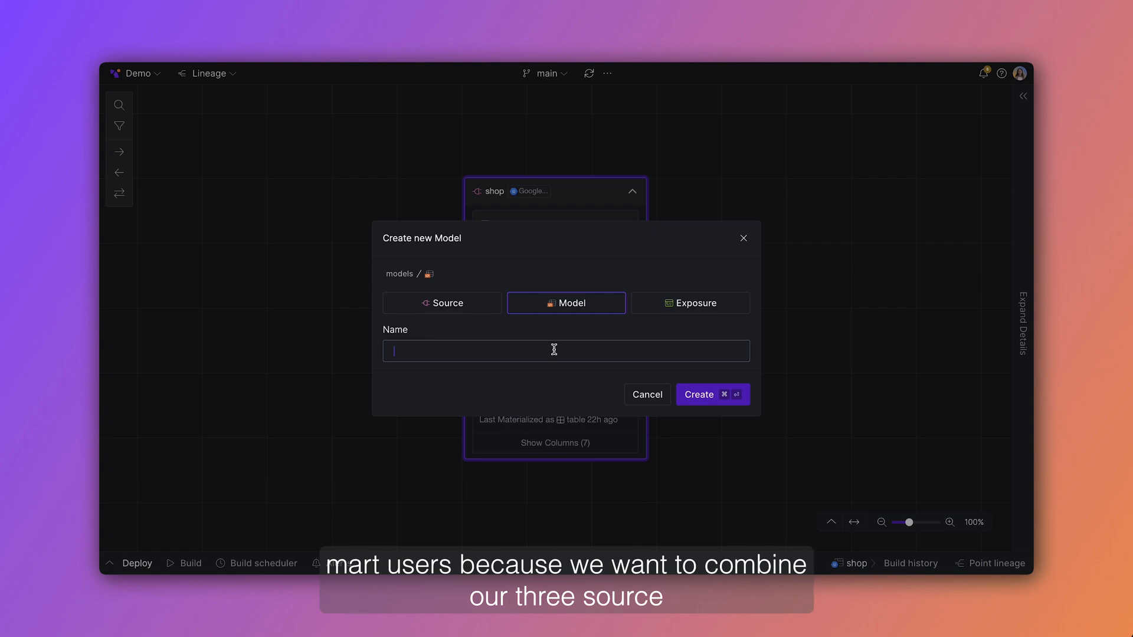
{"action": "type", "text": "mrt-"}
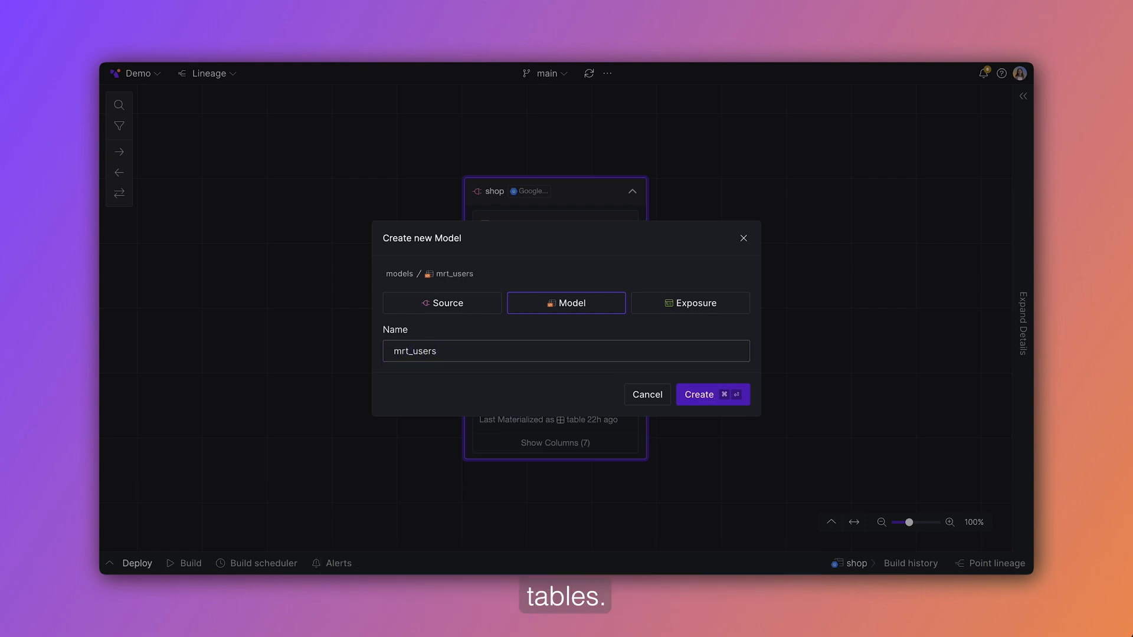
{"action": "left_click", "coordinate": [710, 394]}
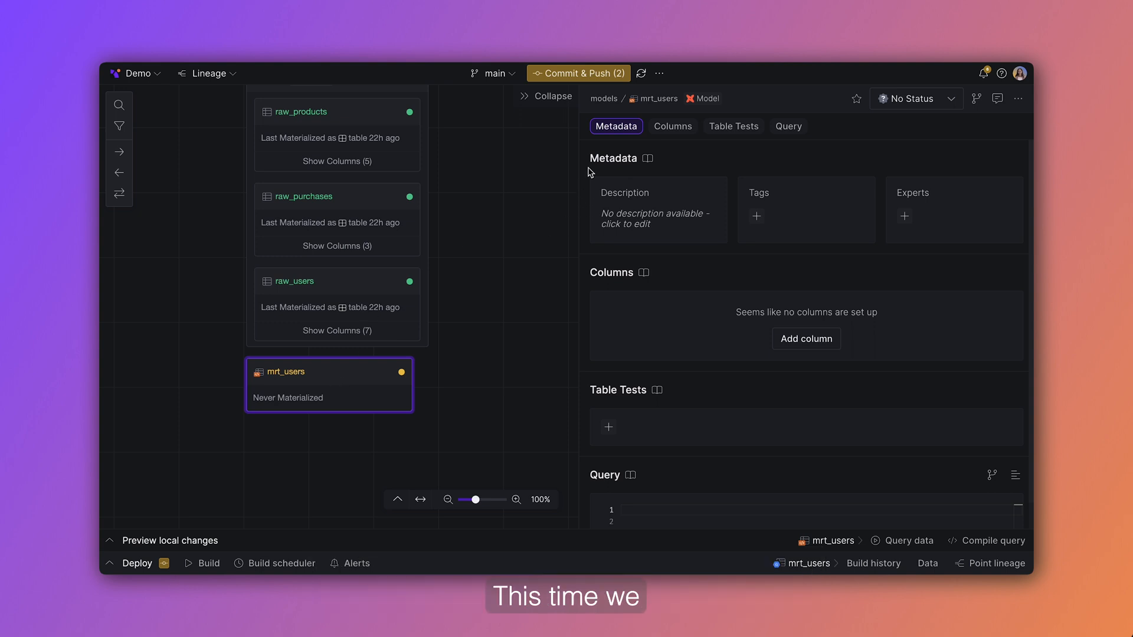
{"action": "left_click", "coordinate": [656, 218]}
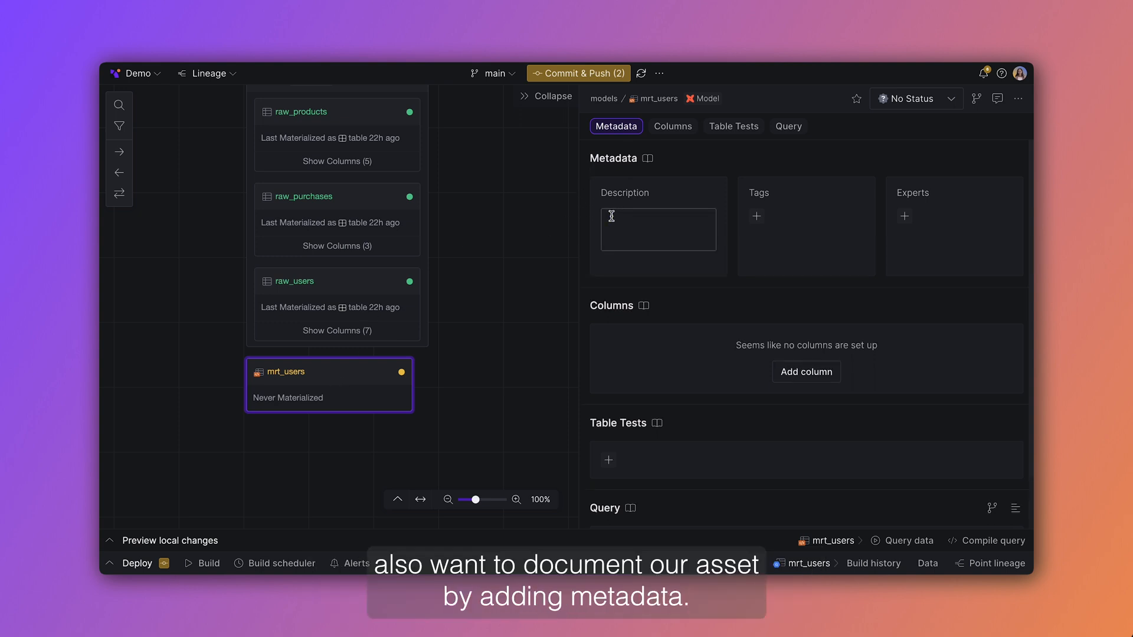
{"action": "type", "text": "Gather all"}
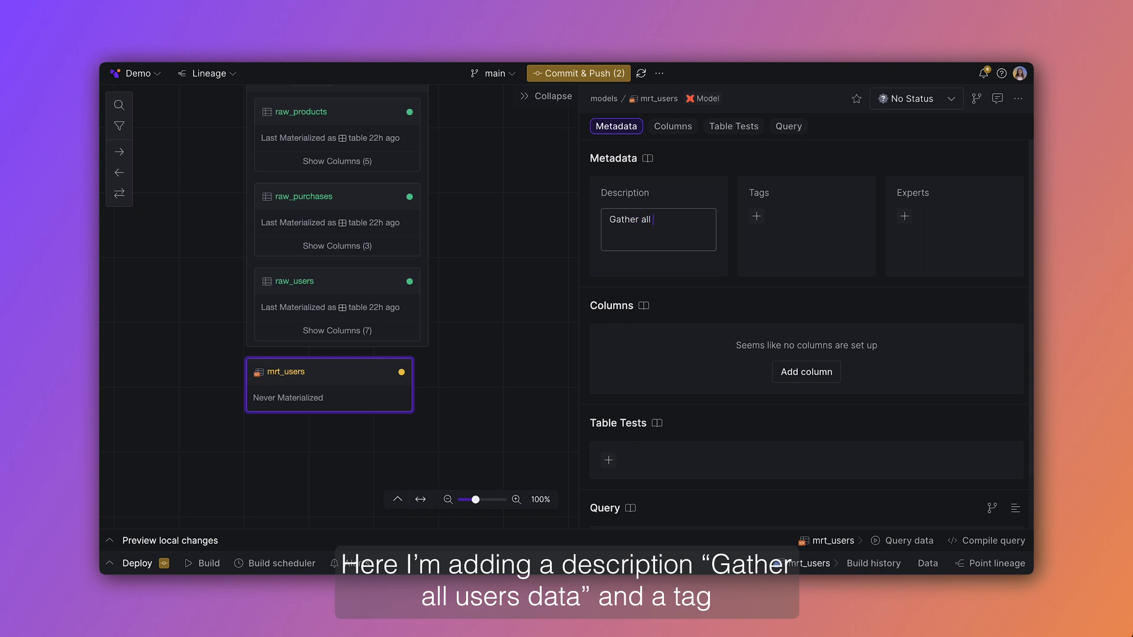
{"action": "type", "text": "users dat"}
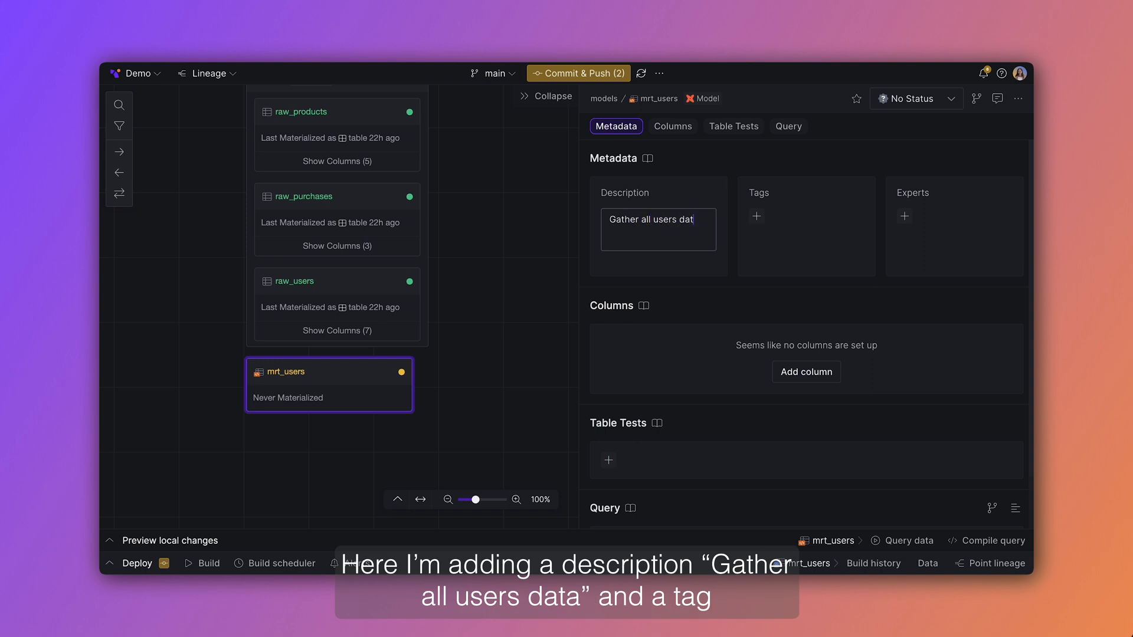
{"action": "left_click", "coordinate": [755, 216]}
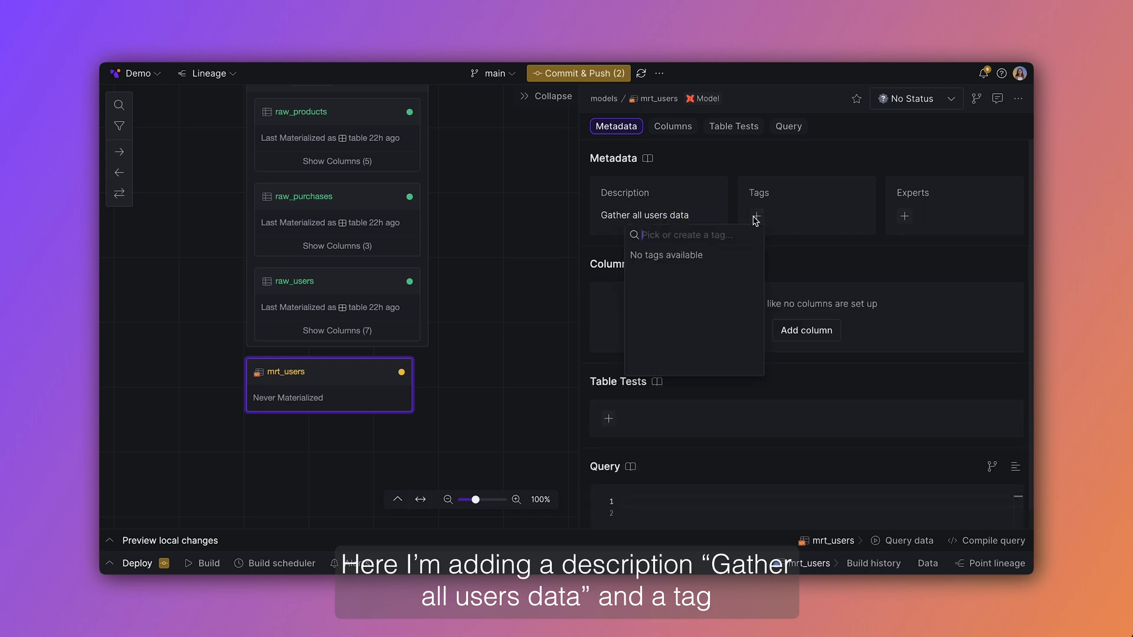
{"action": "type", "text": "users"}
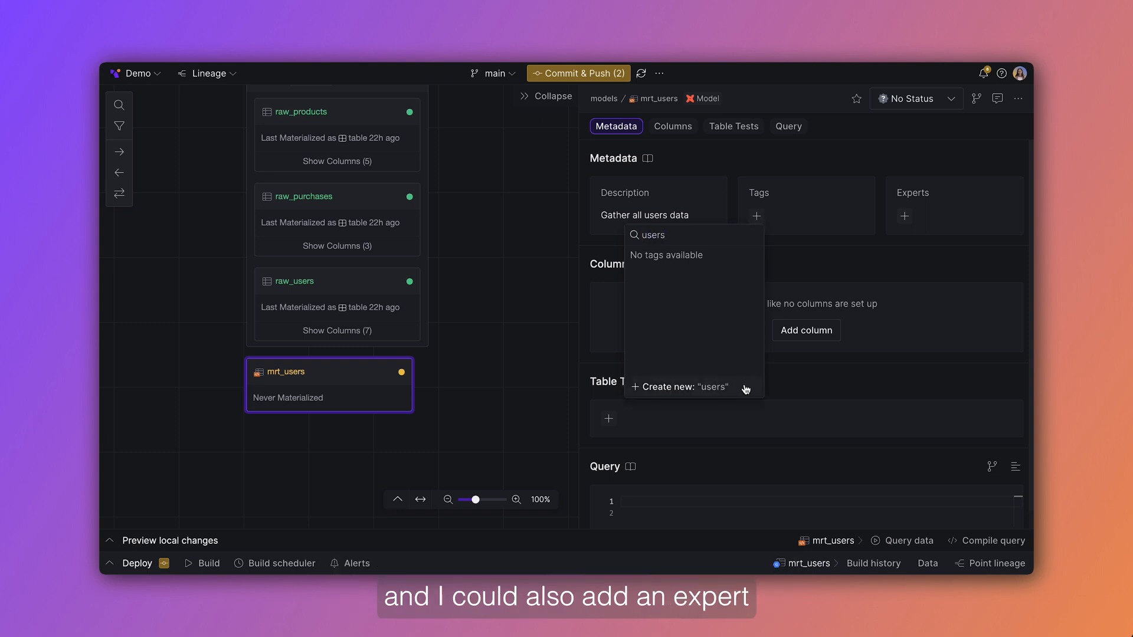
{"action": "left_click", "coordinate": [904, 216]}
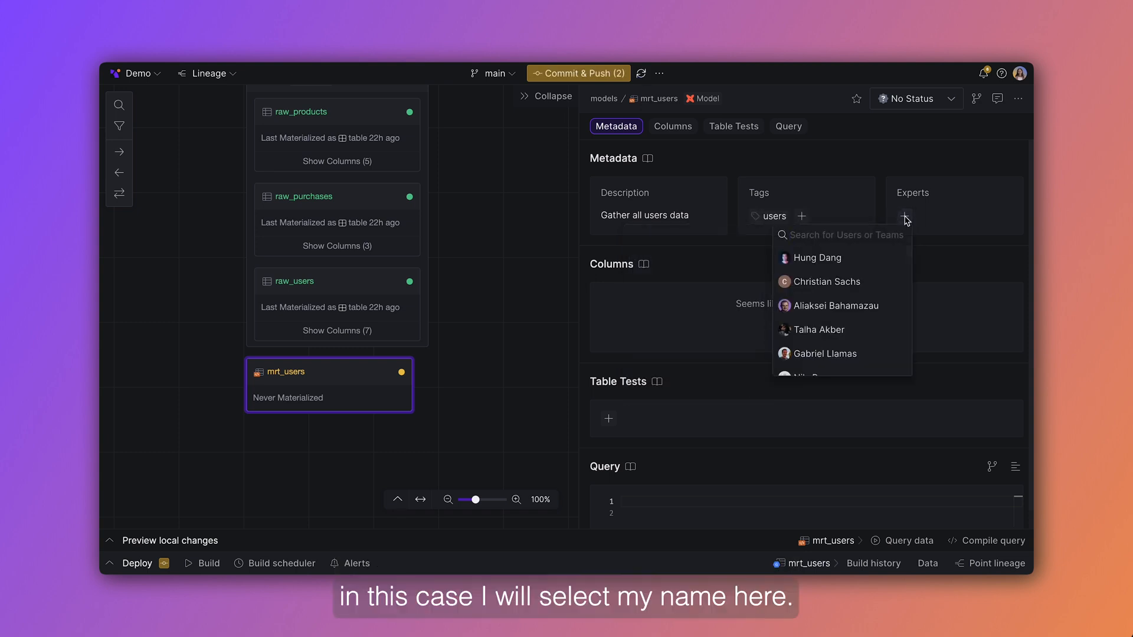
{"action": "type", "text": "Lea Dang"}
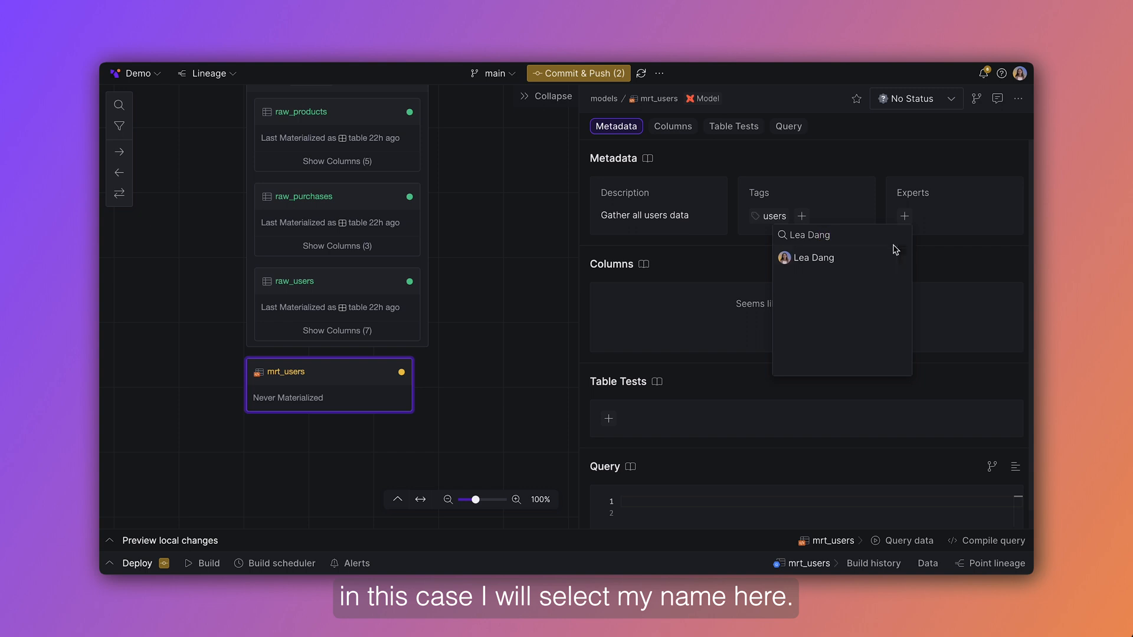
{"action": "left_click", "coordinate": [812, 258]}
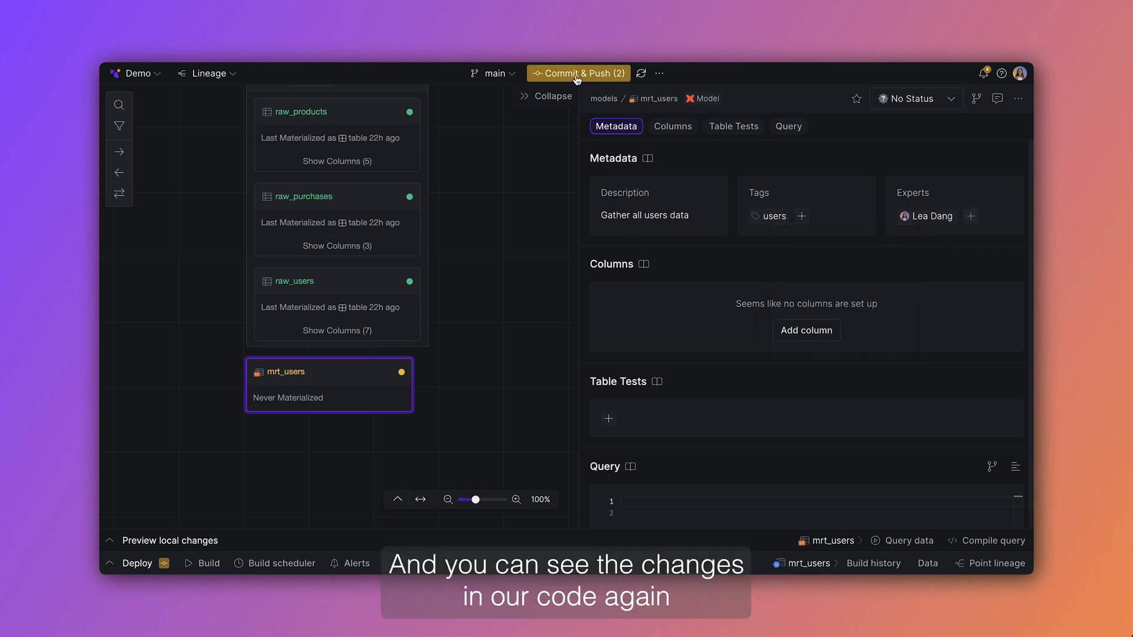
{"action": "left_click", "coordinate": [578, 73]}
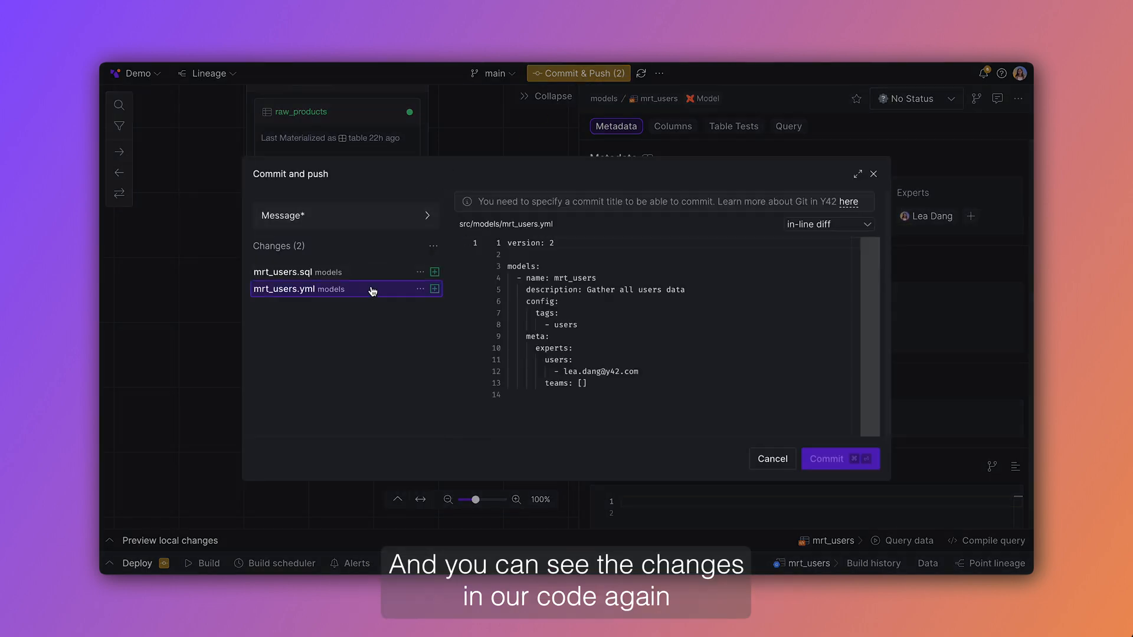
{"action": "left_click", "coordinate": [299, 288]}
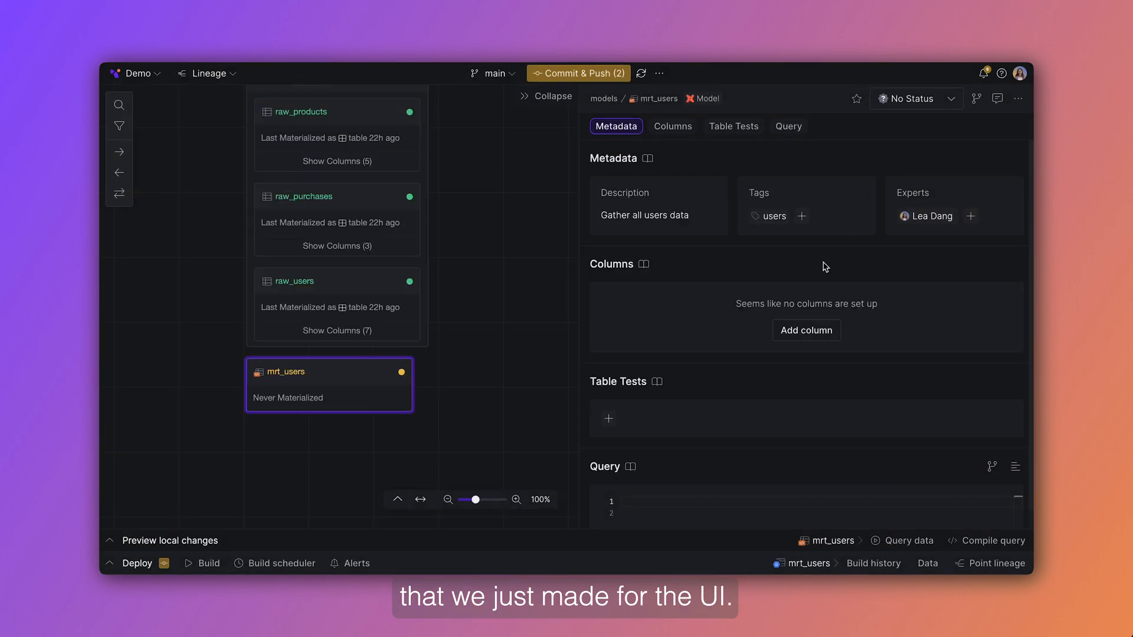
Step: Write a SELECT joining shop's raw_products, raw_purchases and raw_users via source('shop', …) references
{"action": "left_click", "coordinate": [787, 126]}
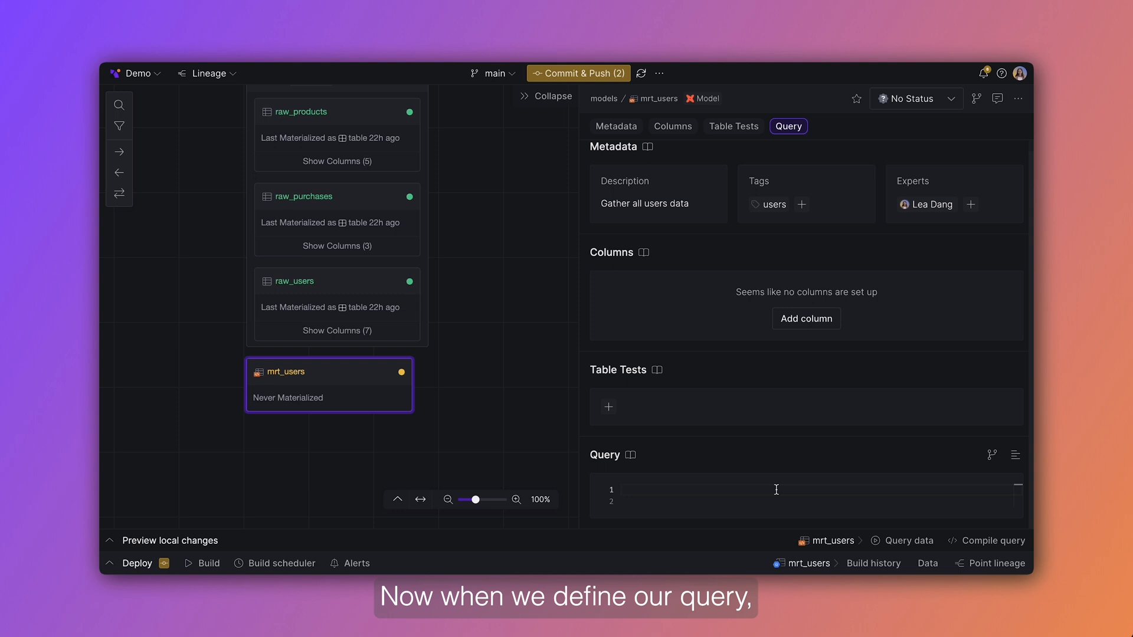
{"action": "type", "text": "SELECT"}
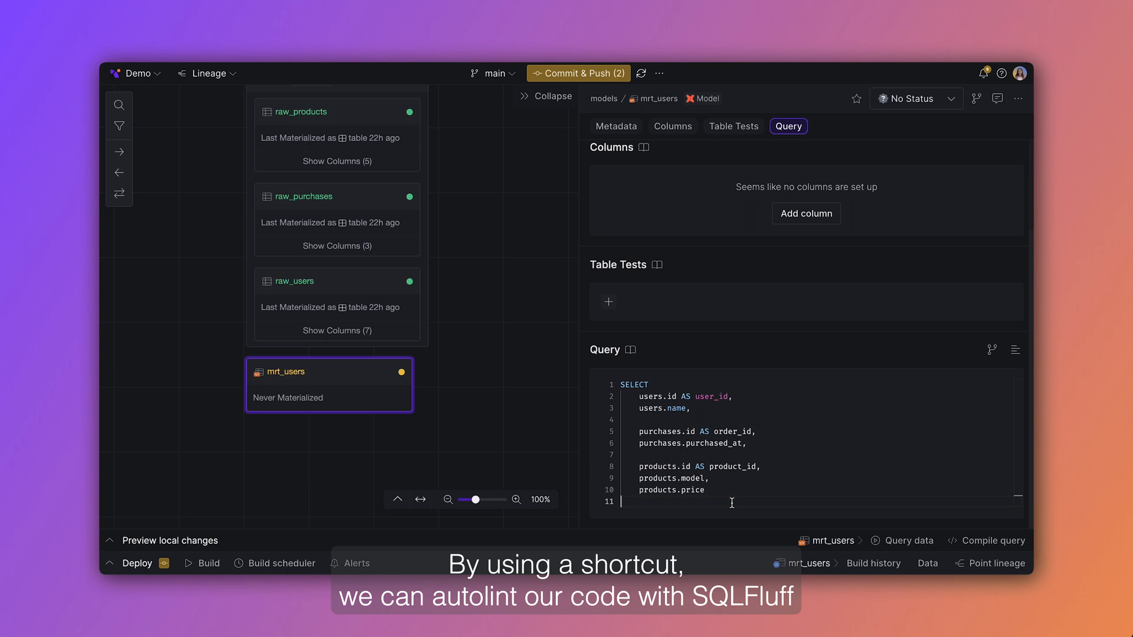
{"action": "type", "text": "FROM {{ source('shop', '')"}
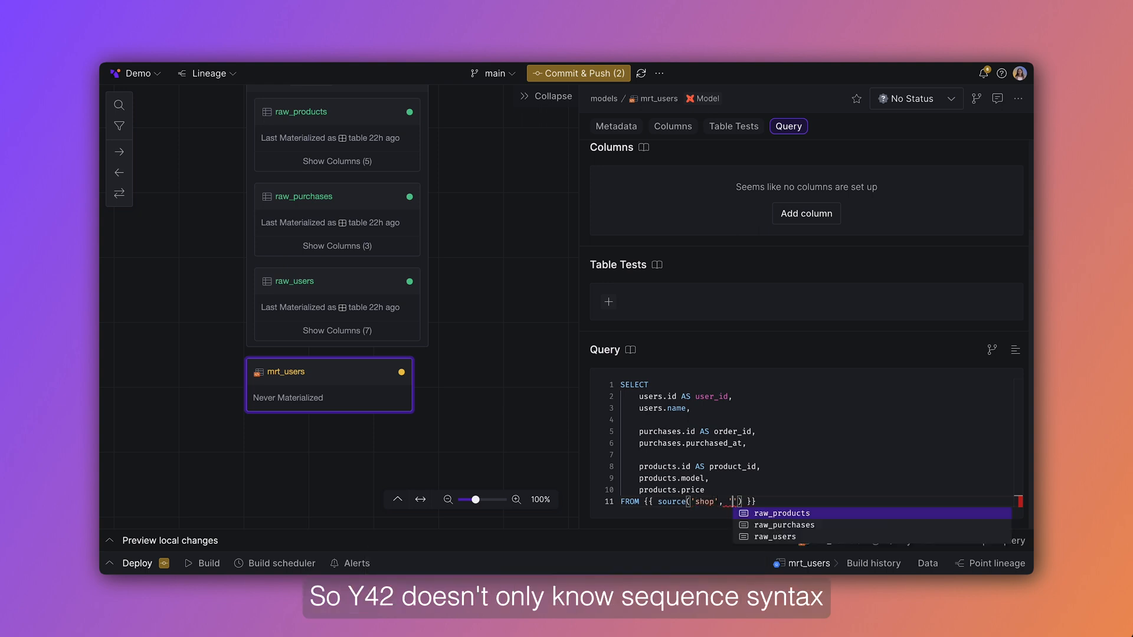
{"action": "left_click", "coordinate": [782, 514]}
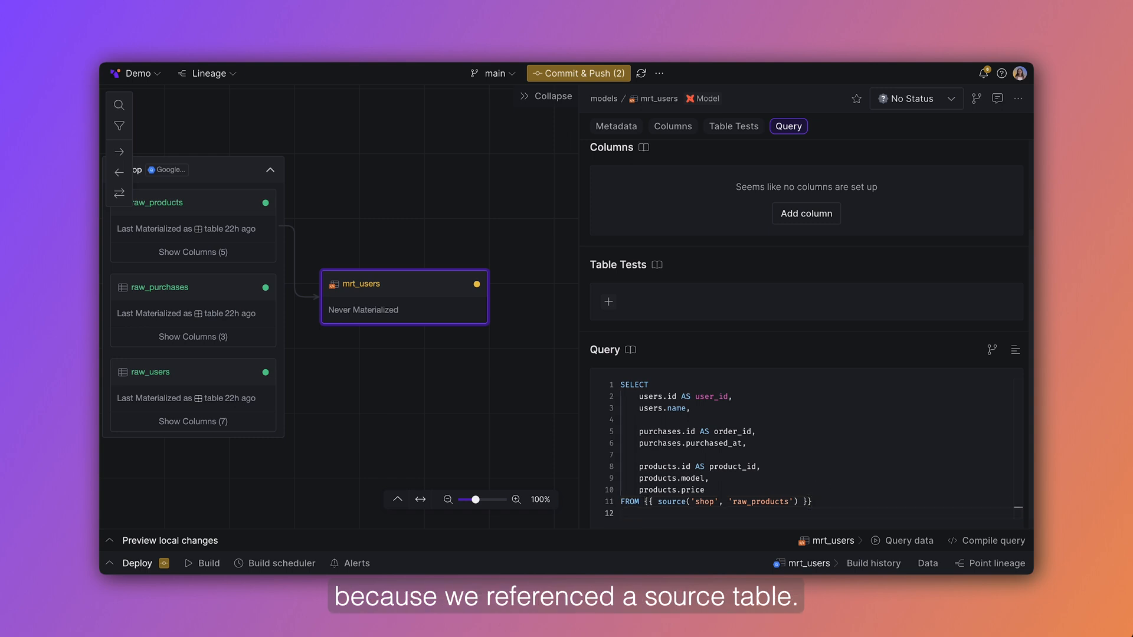
{"action": "type", "text": "AS products"}
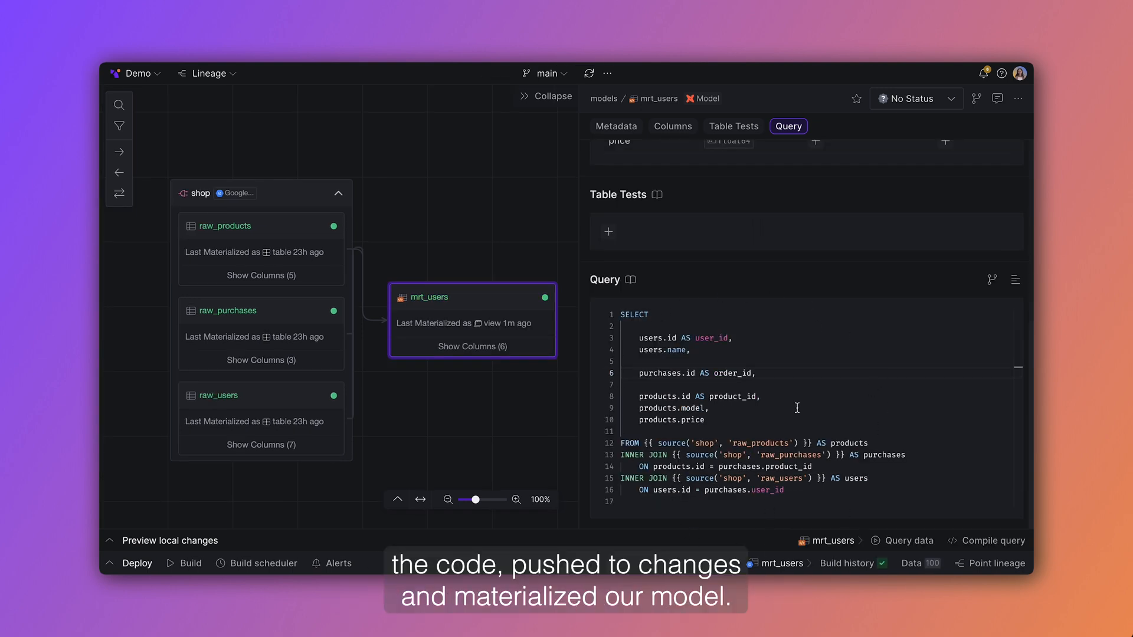
{"action": "left_click", "coordinate": [616, 127]}
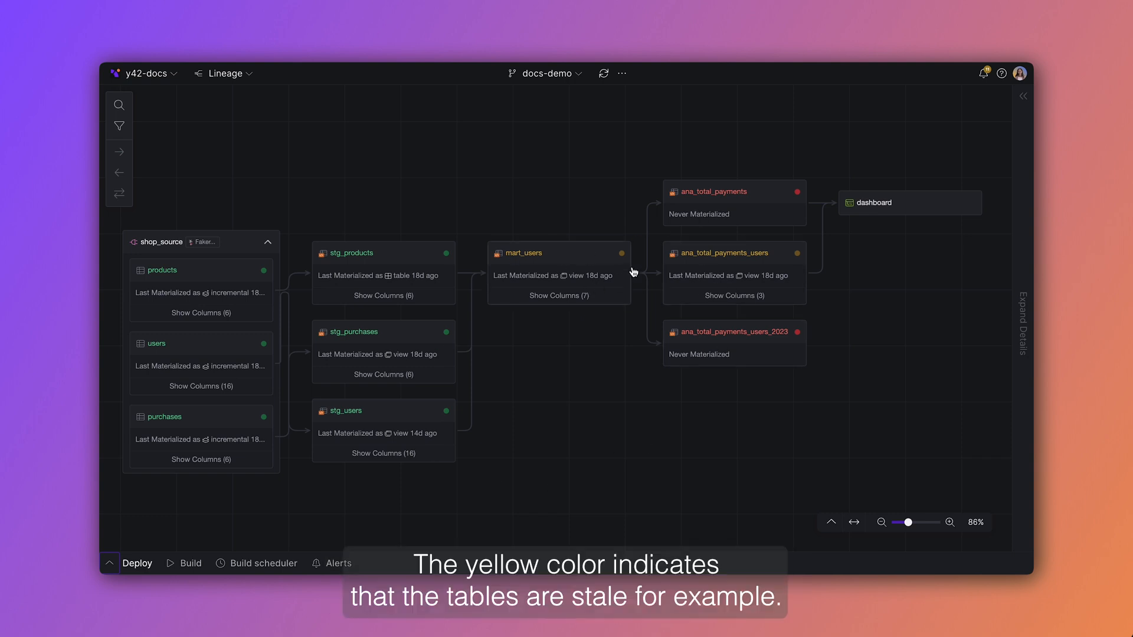
{"action": "mouse_move", "coordinate": [672, 269]}
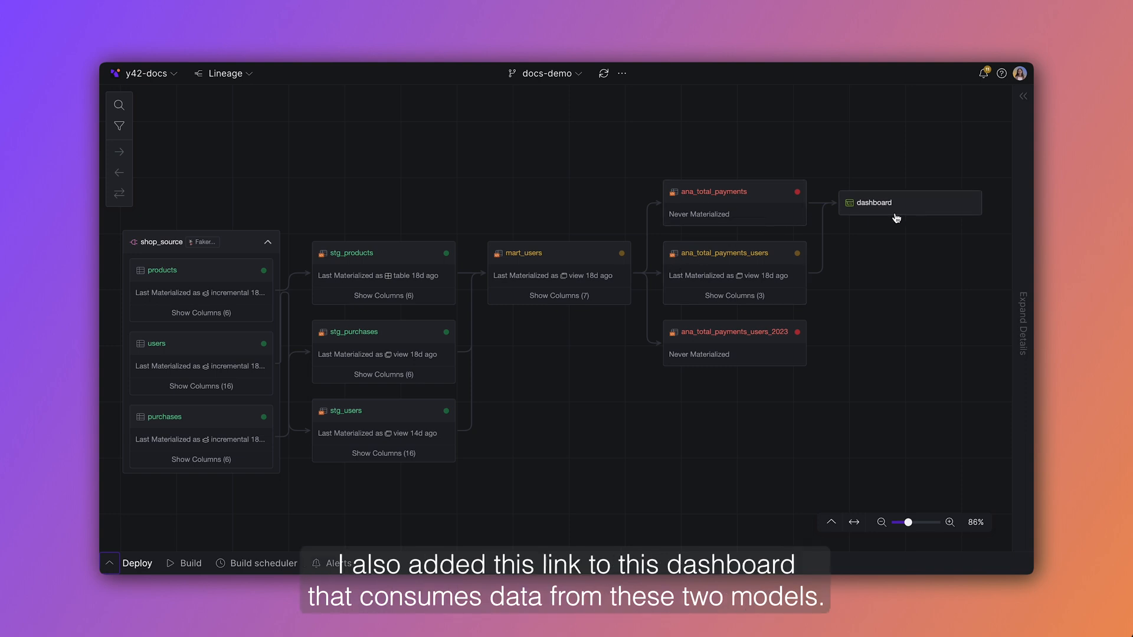
{"action": "mouse_move", "coordinate": [786, 228]}
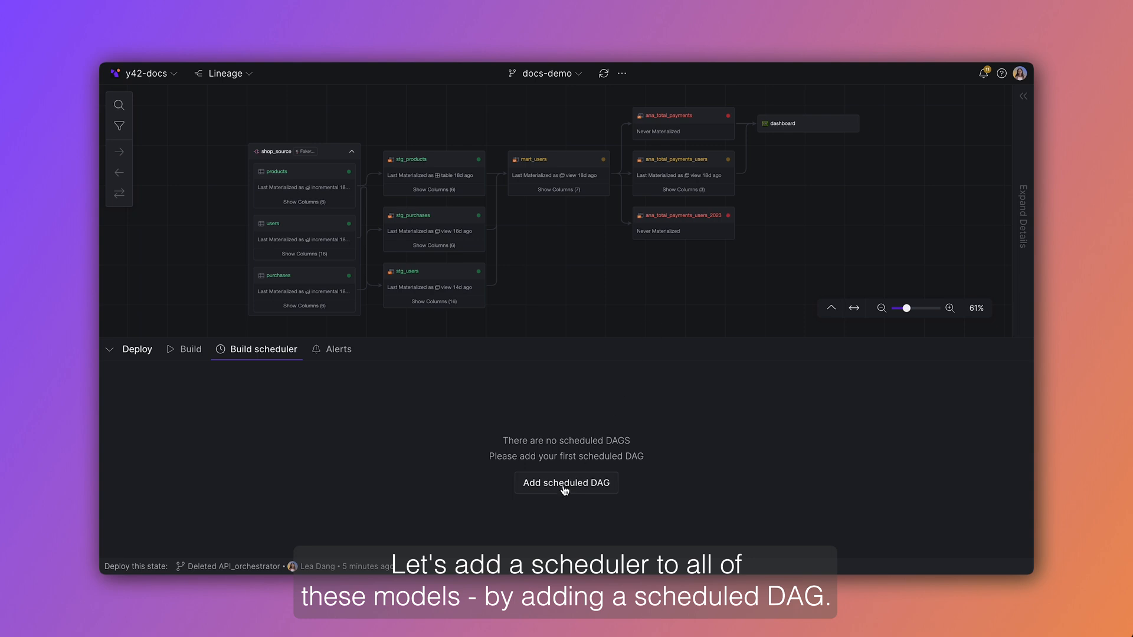
Step: Add a scheduled build named orchestrator running y42 build weekly on Monday at 01:00
{"action": "left_click", "coordinate": [565, 482]}
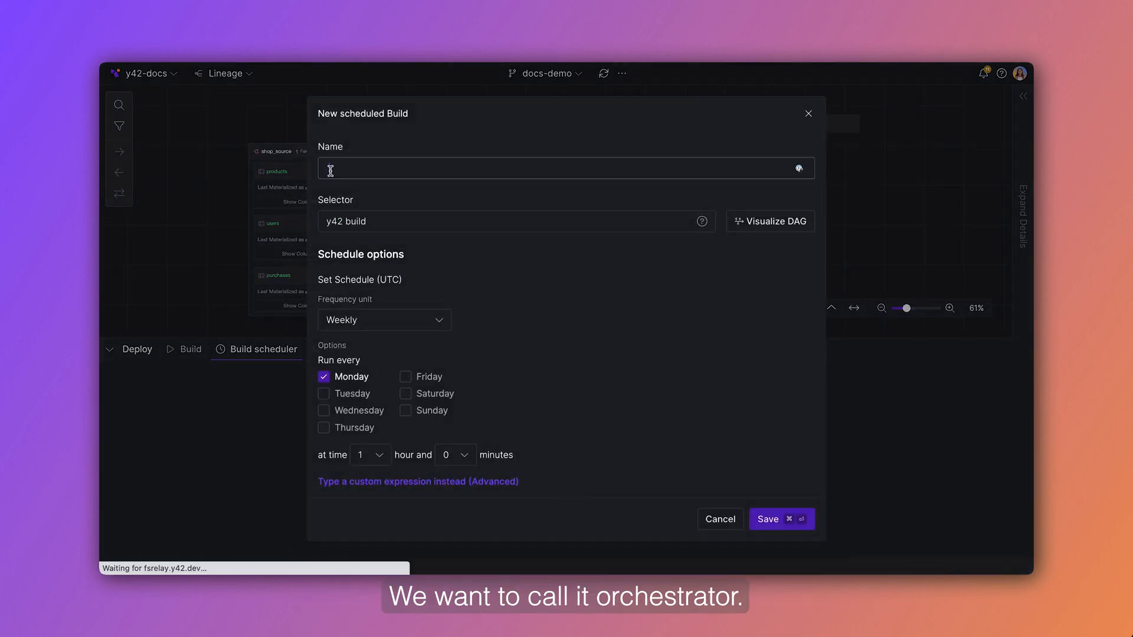
{"action": "type", "text": "orchestrator"}
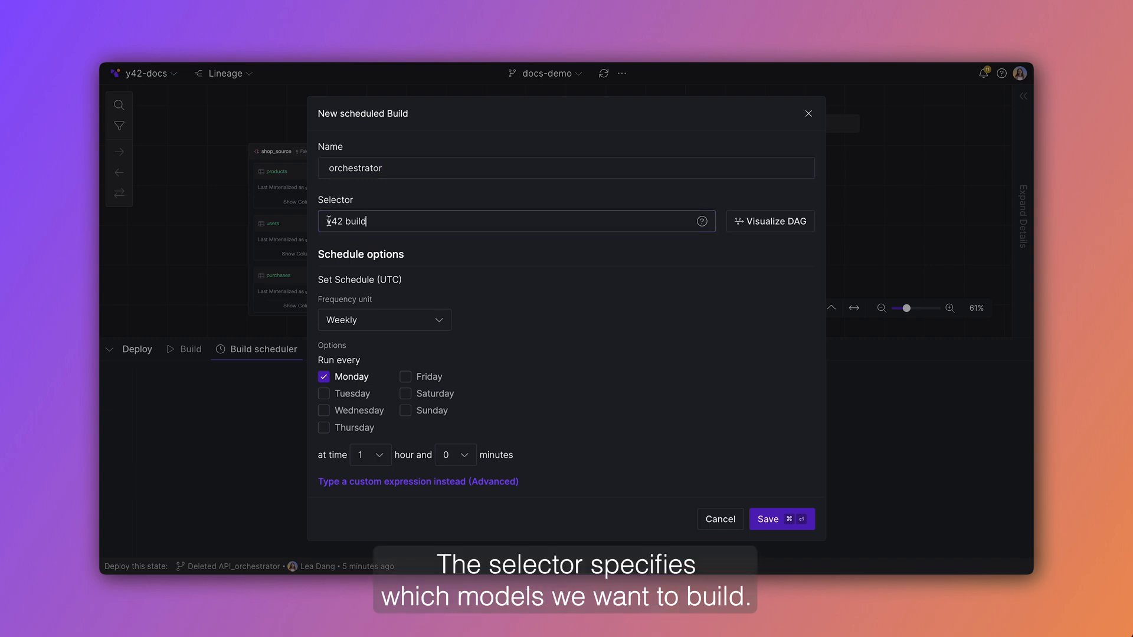
{"action": "left_click", "coordinate": [770, 220]}
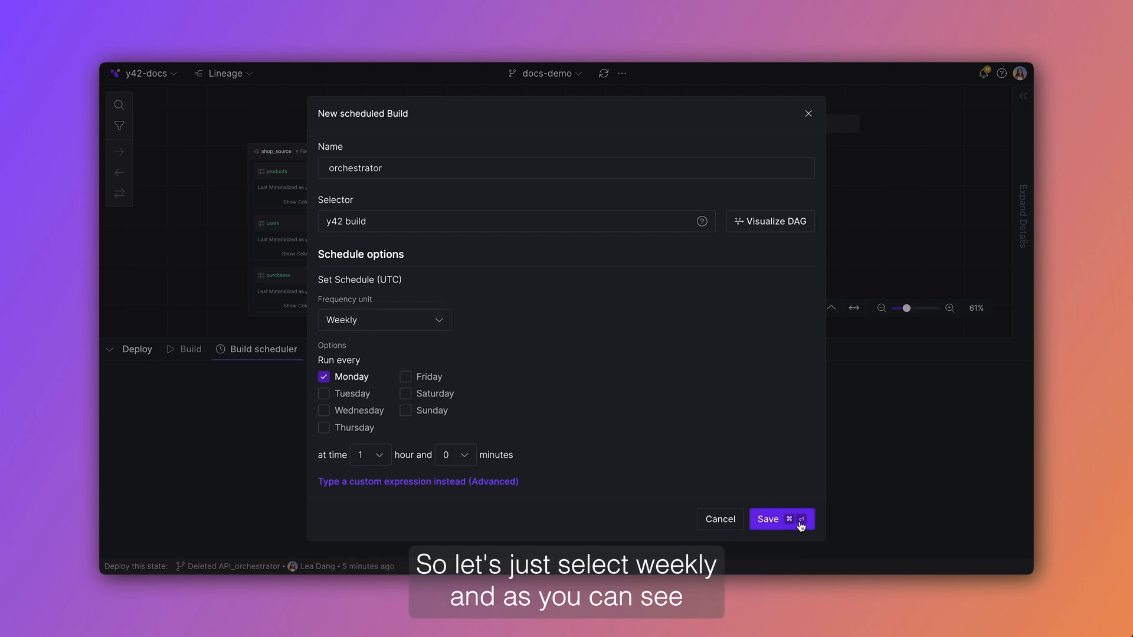
{"action": "left_click", "coordinate": [781, 519]}
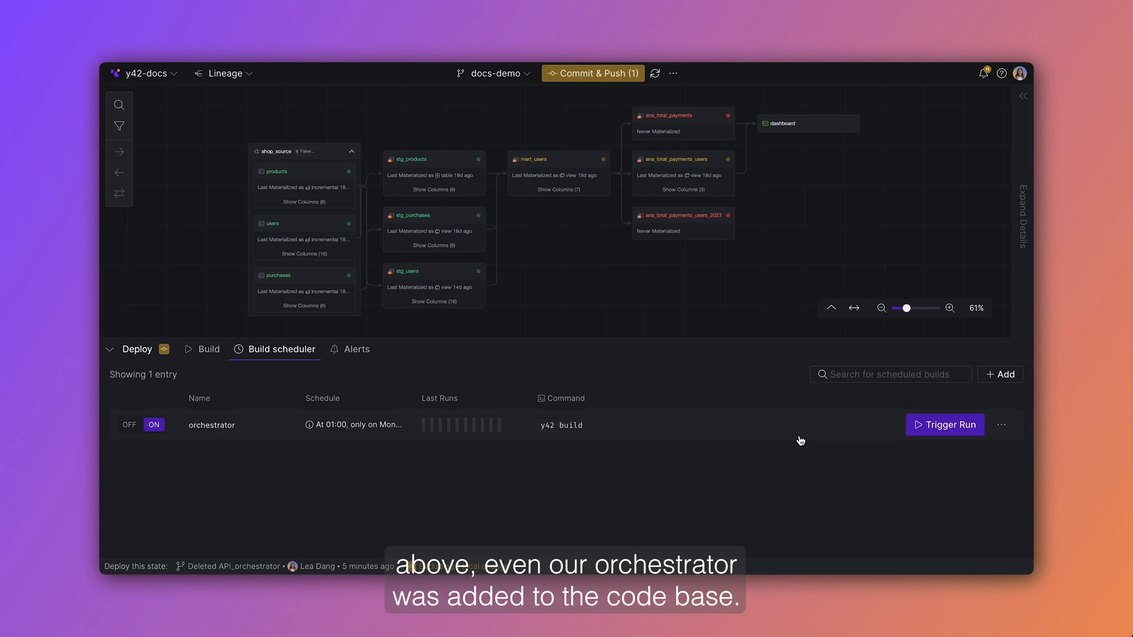
Step: Commit and push with title 'Added orchestrator', then trigger the orchestrator run
{"action": "left_click", "coordinate": [592, 73]}
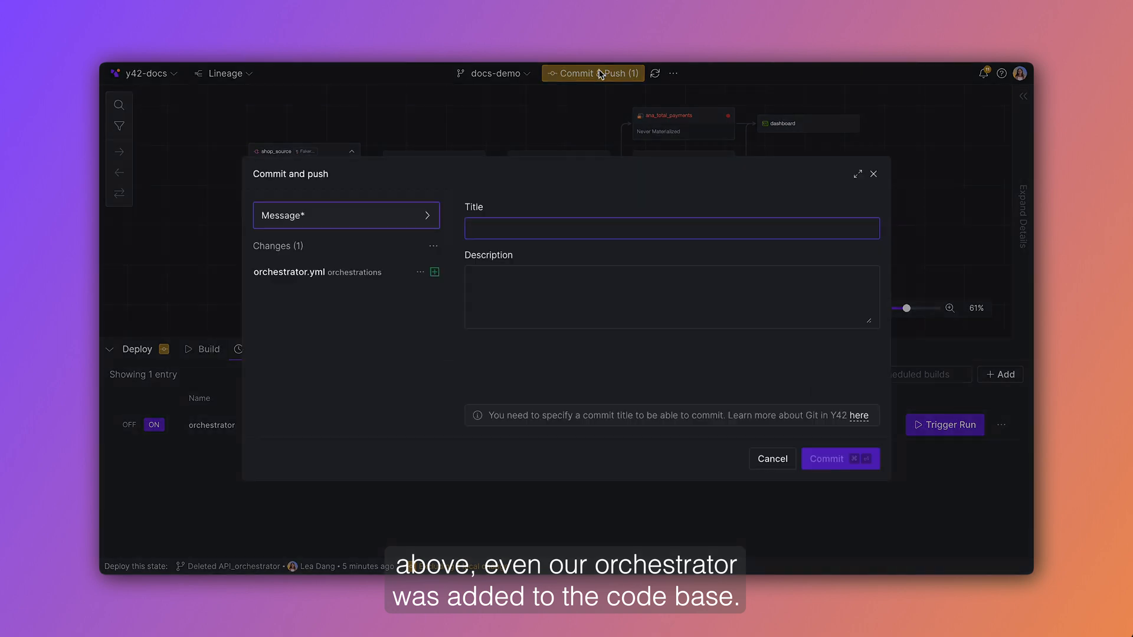
{"action": "type", "text": "Added orchestrator"}
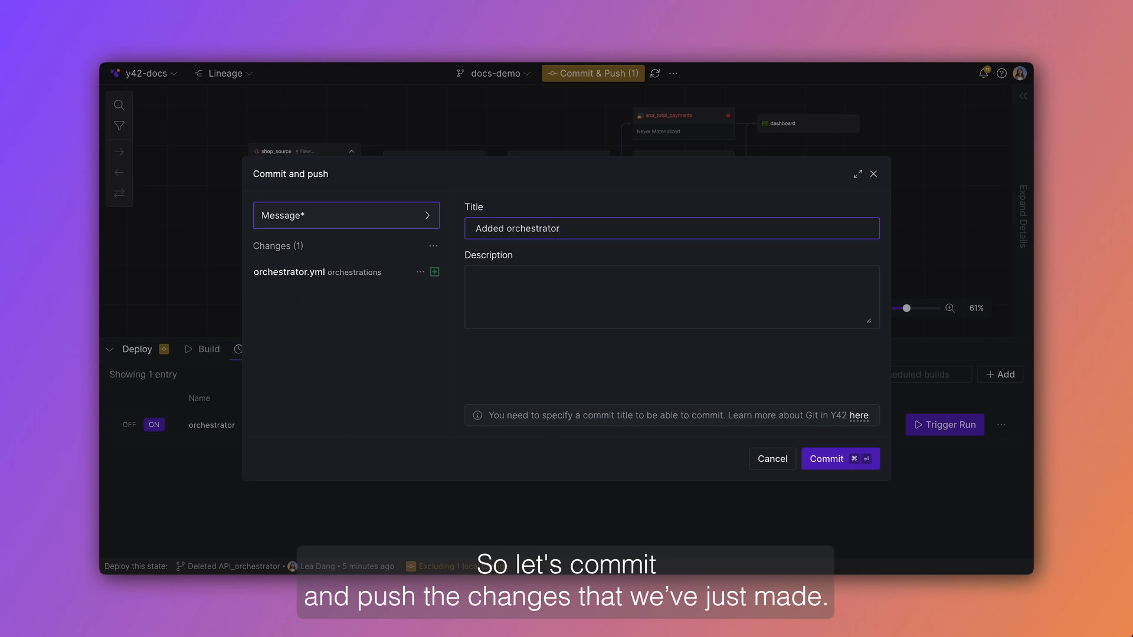
{"action": "left_click", "coordinate": [825, 459]}
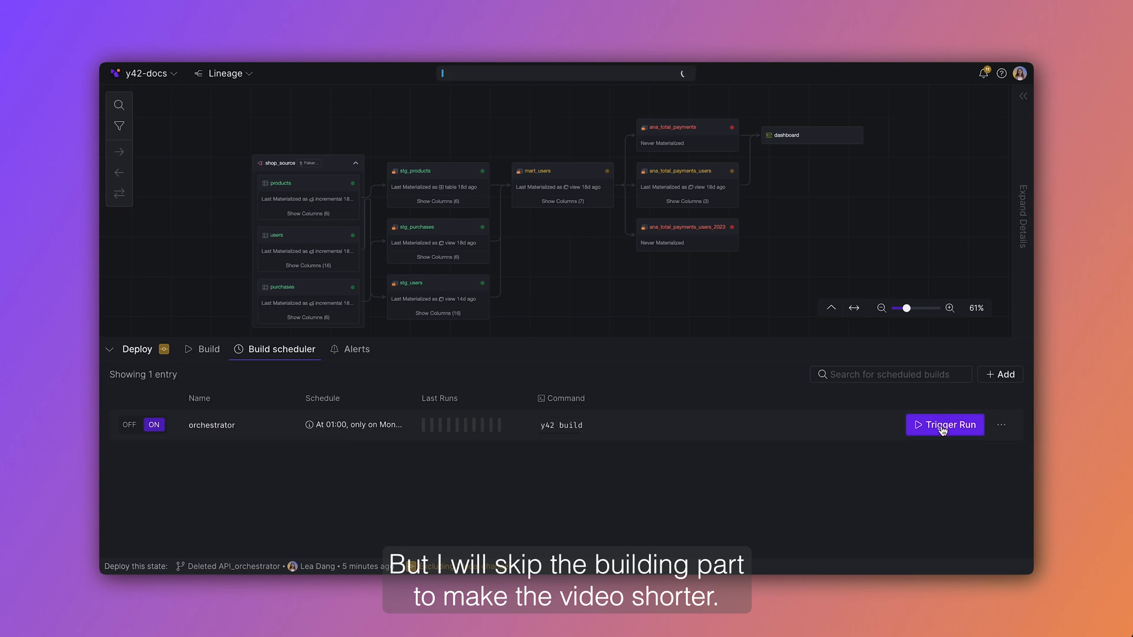
{"action": "left_click", "coordinate": [944, 424]}
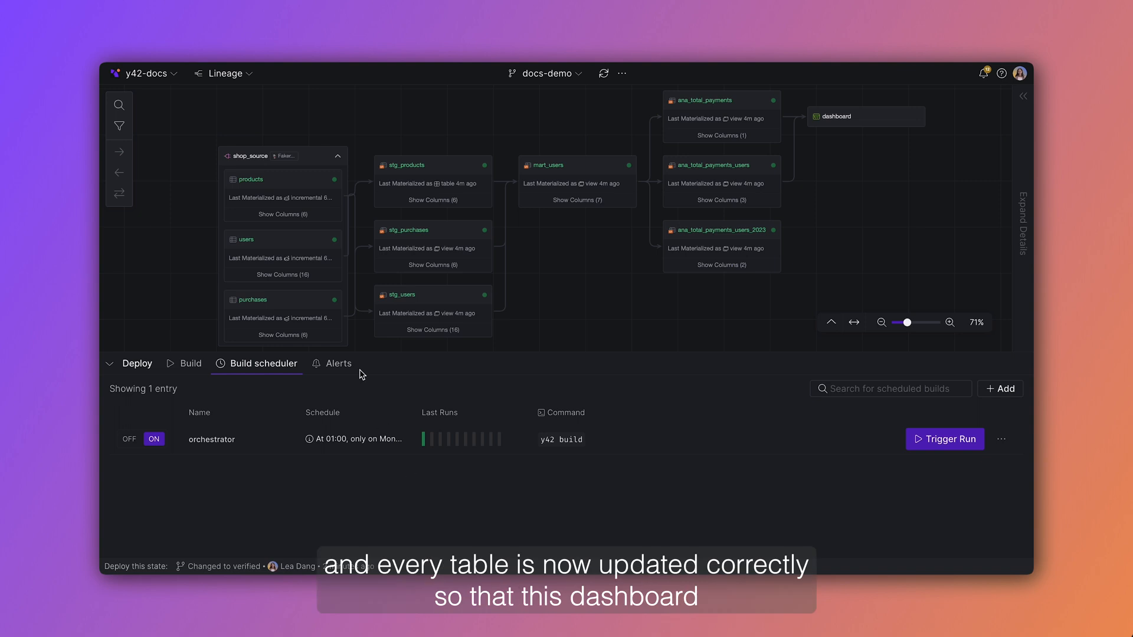
{"action": "mouse_move", "coordinate": [724, 131]}
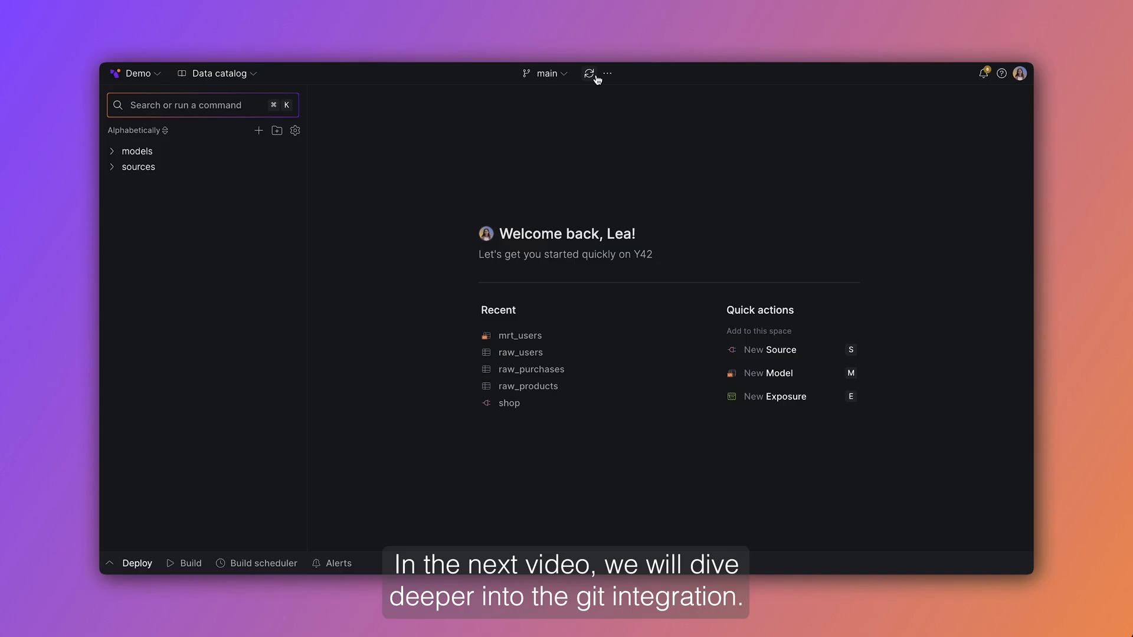
Step: Review the project's Git history and the changes of an earlier commit
{"action": "left_click", "coordinate": [607, 73]}
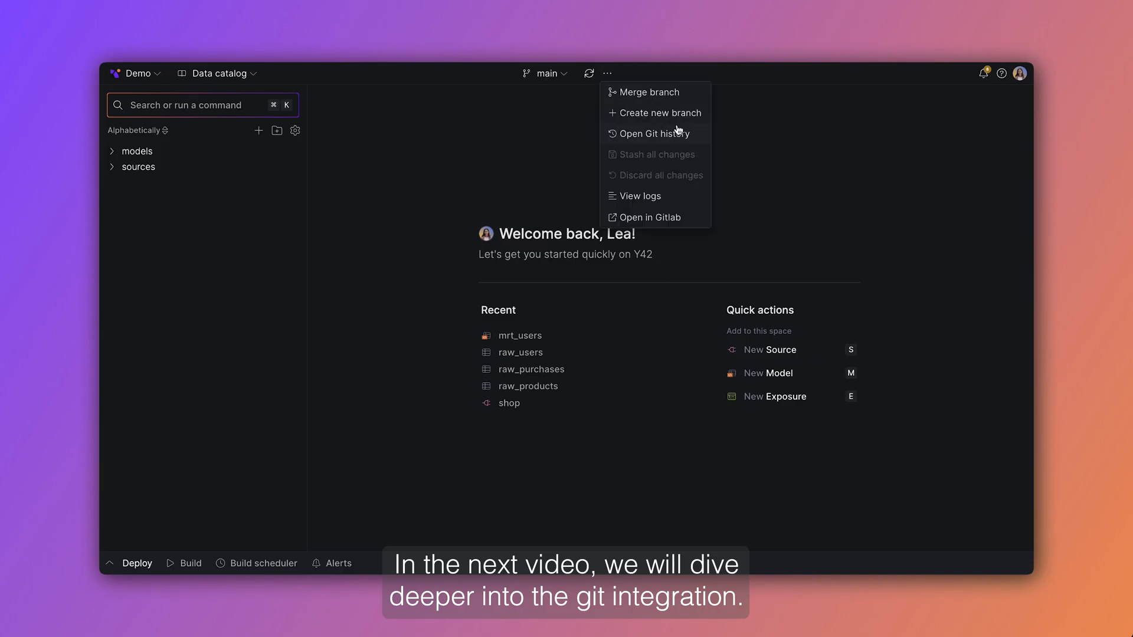
{"action": "left_click", "coordinate": [648, 133]}
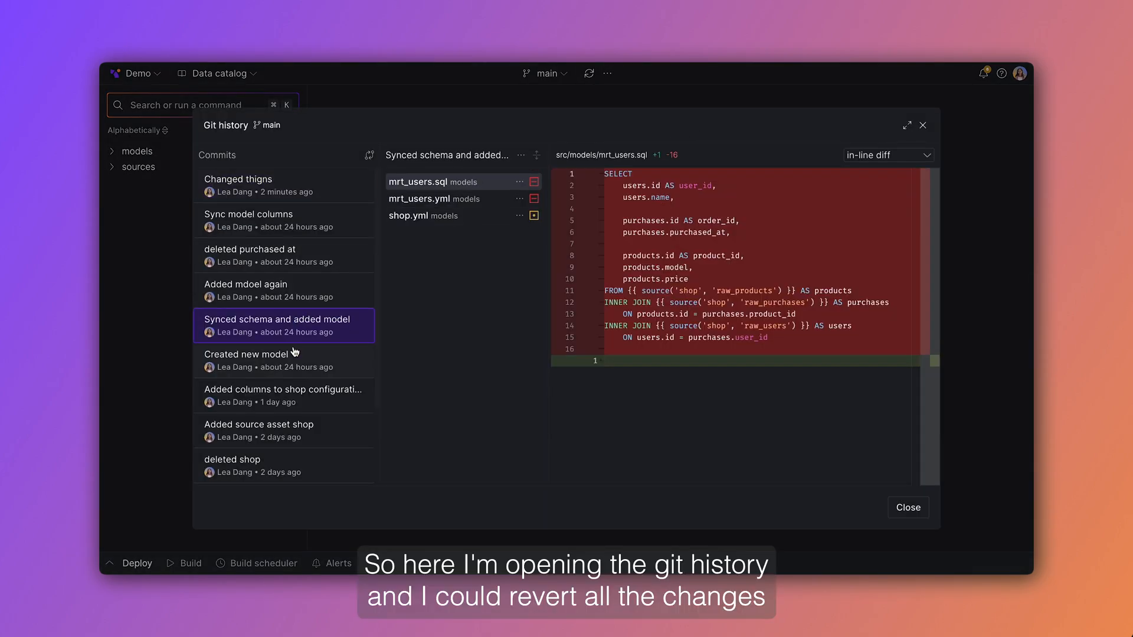
{"action": "left_click", "coordinate": [284, 429]}
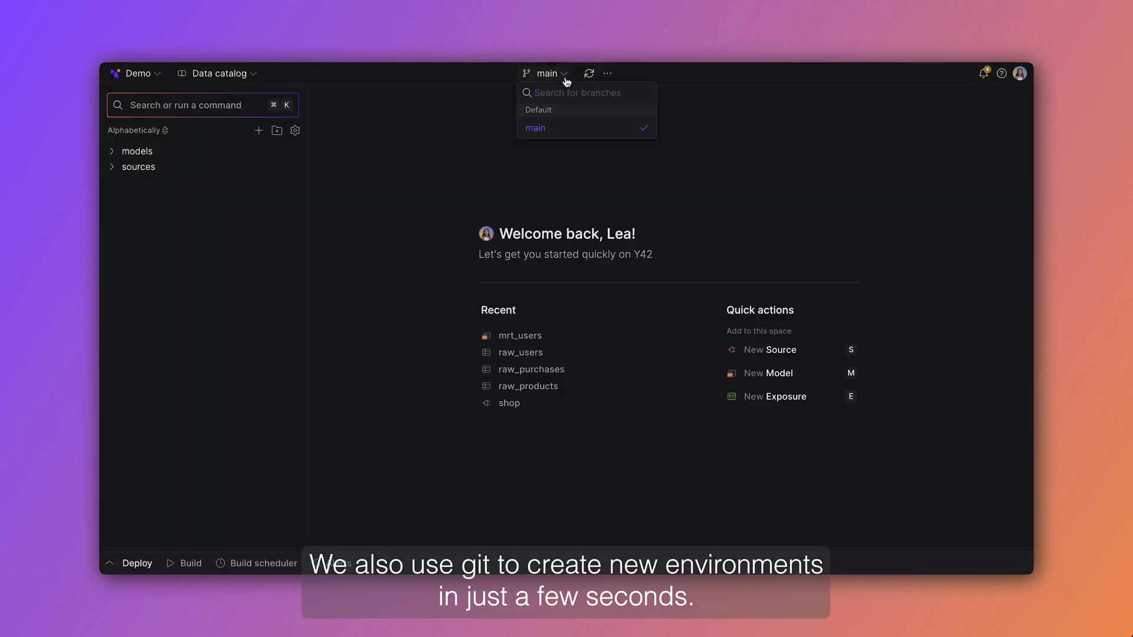
Step: Create the branch new-environment from main and push it
{"action": "left_click", "coordinate": [608, 73]}
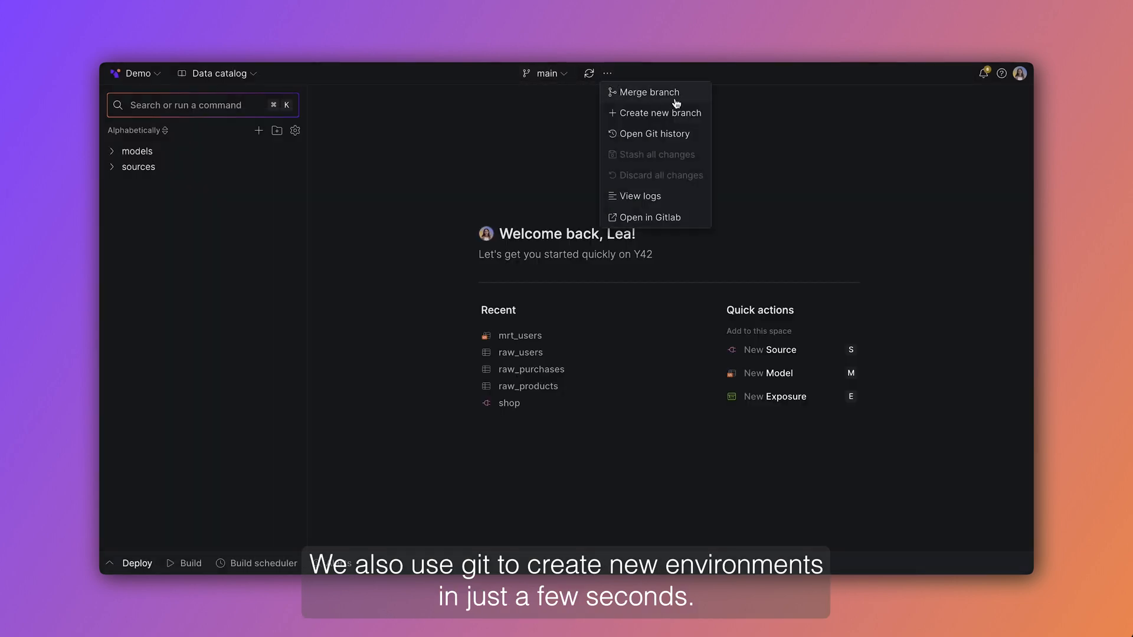
{"action": "left_click", "coordinate": [659, 113]}
{"action": "type", "text": "new-environ"}
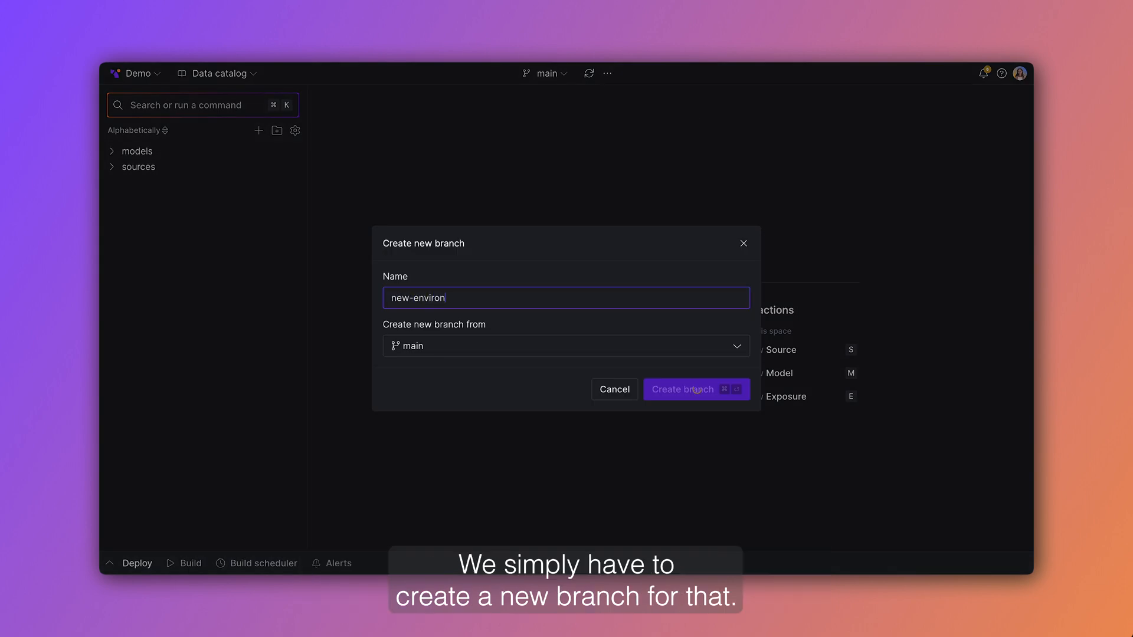
{"action": "left_click", "coordinate": [682, 389]}
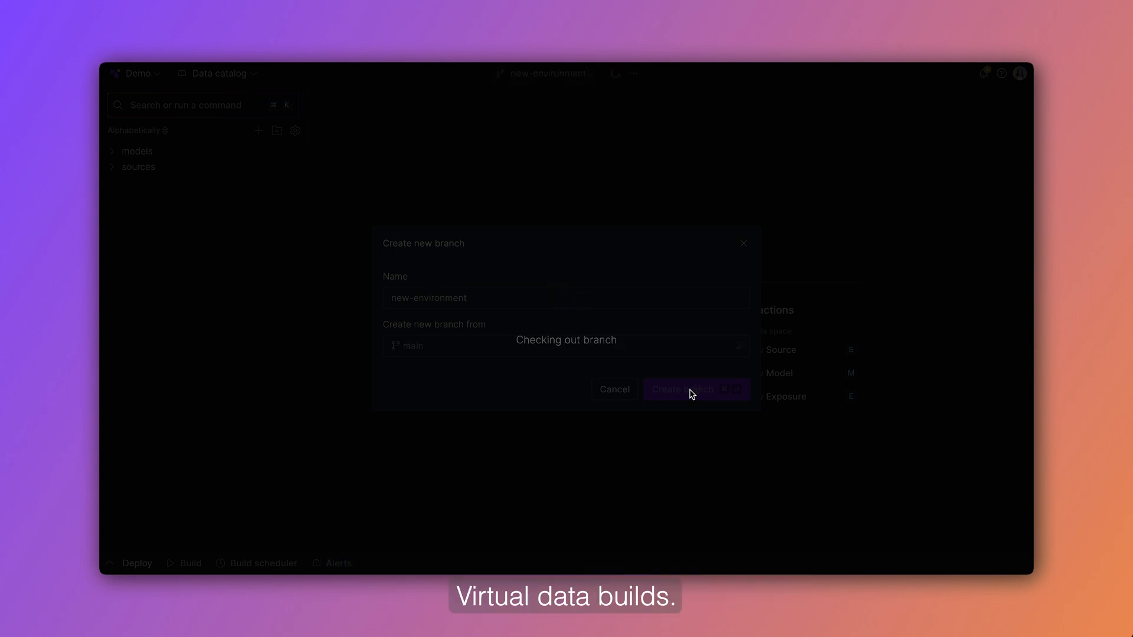
{"action": "left_click", "coordinate": [681, 388]}
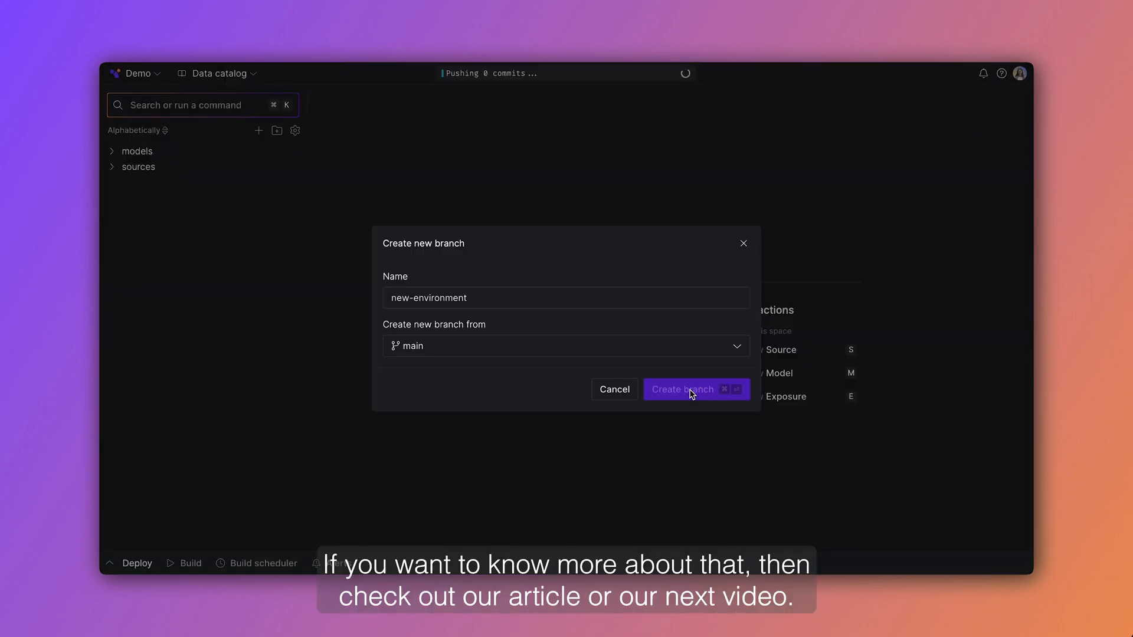
{"action": "left_click", "coordinate": [681, 388]}
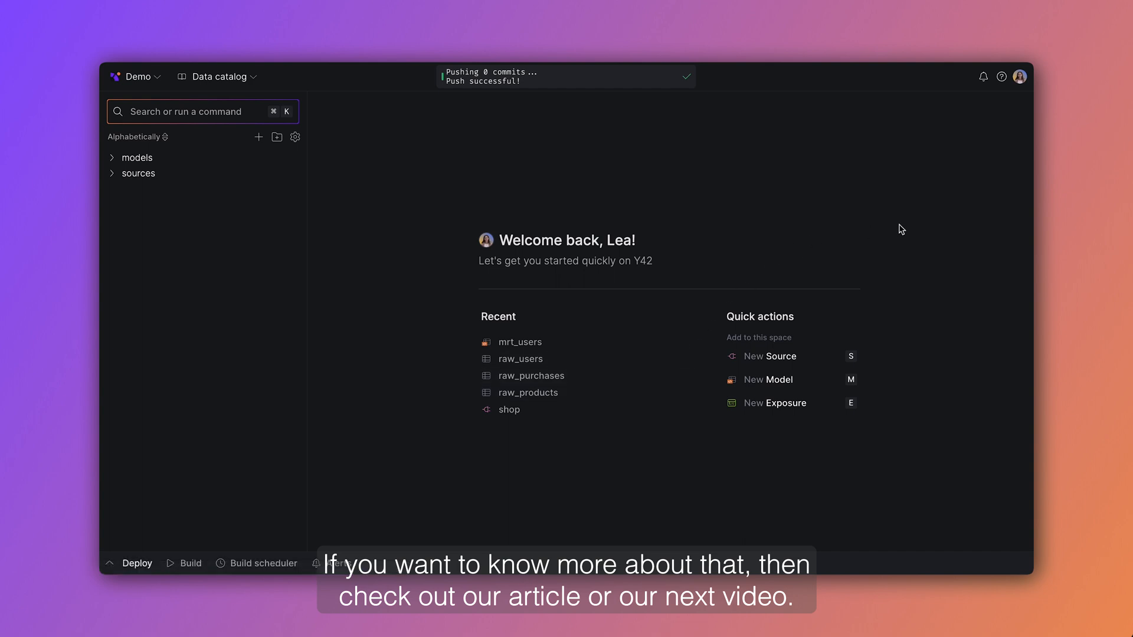